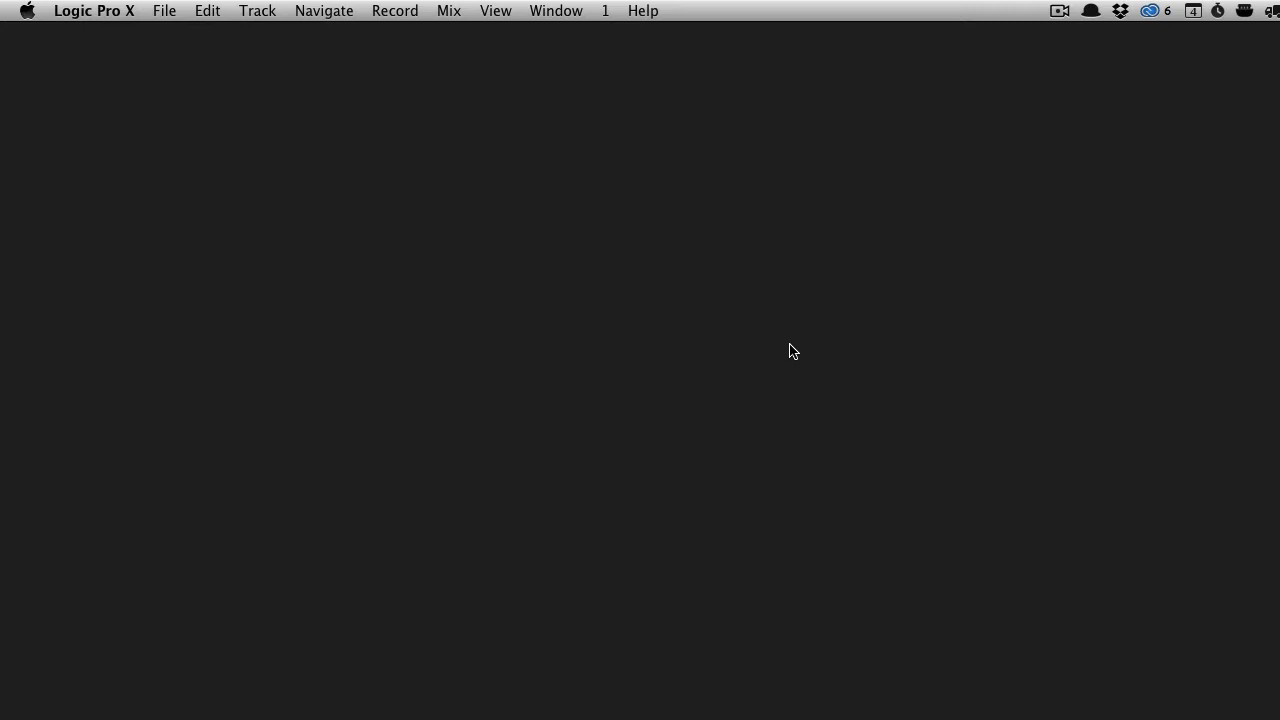
Open the File menu in Logic Pro X's menu bar
left_click(168, 10)
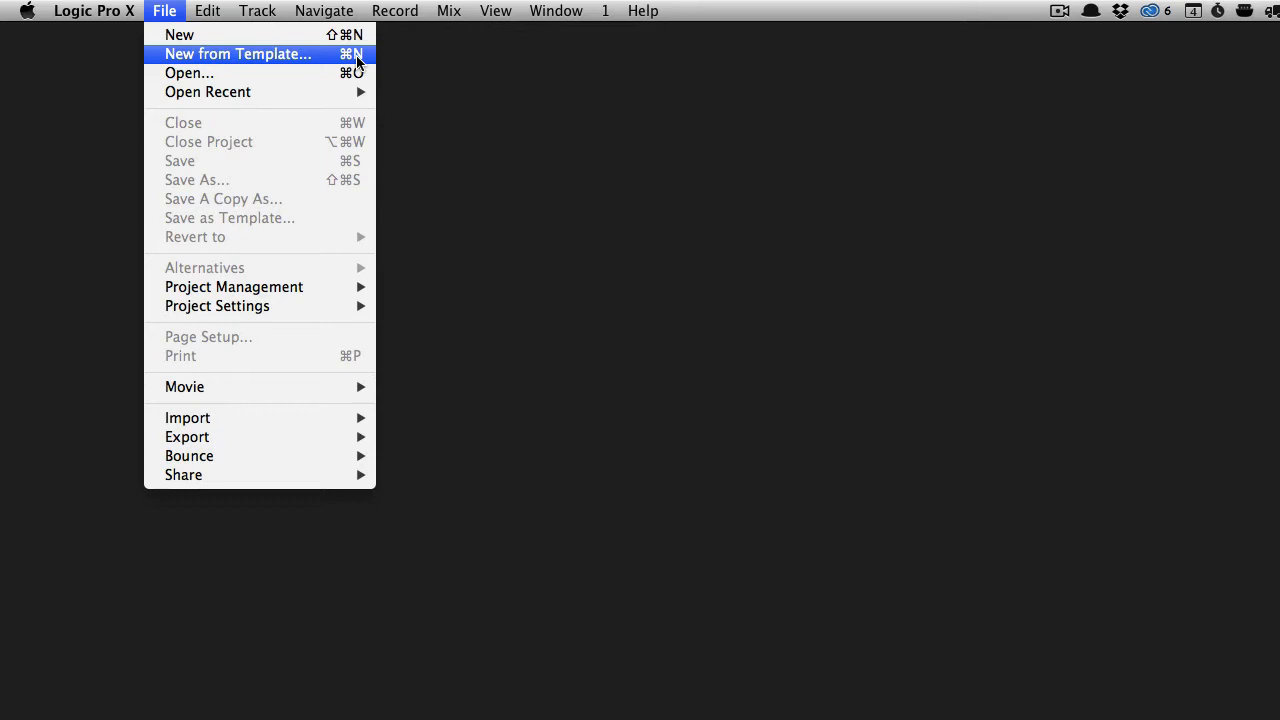
Pick Empty Project from template and set its sample rate to 48 kHz
left_click(237, 54)
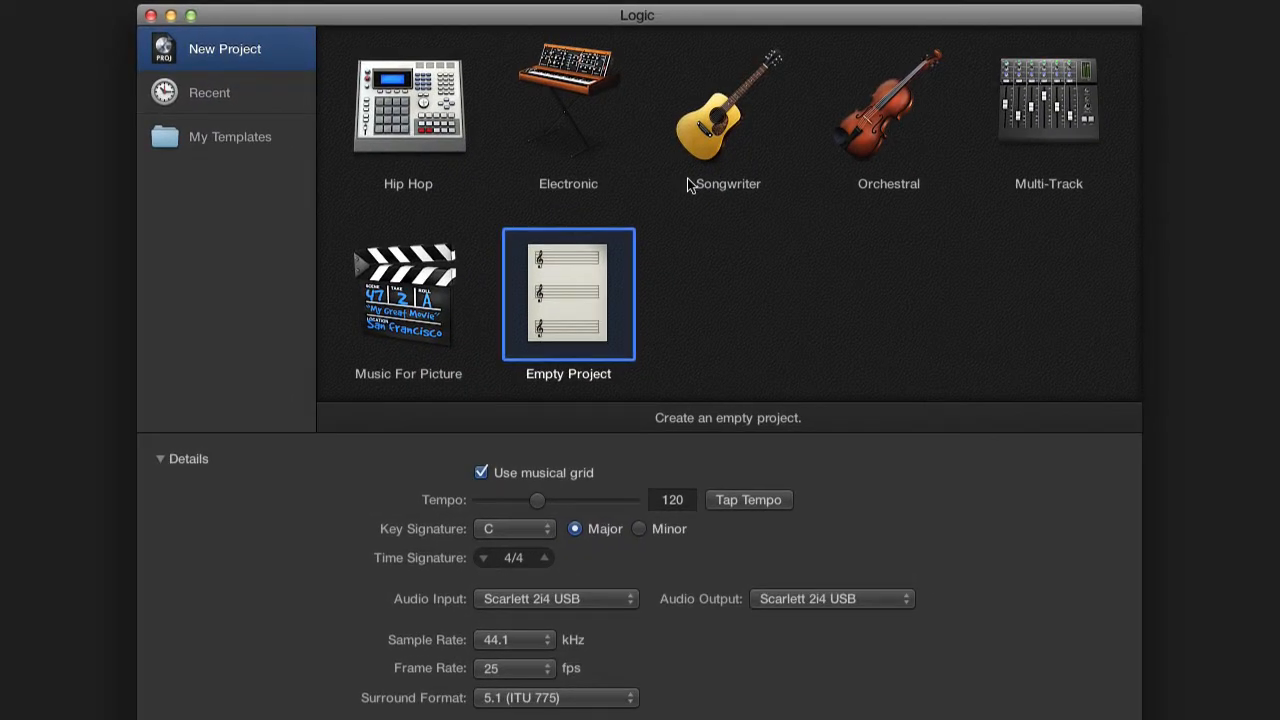
mouse_move(474, 147)
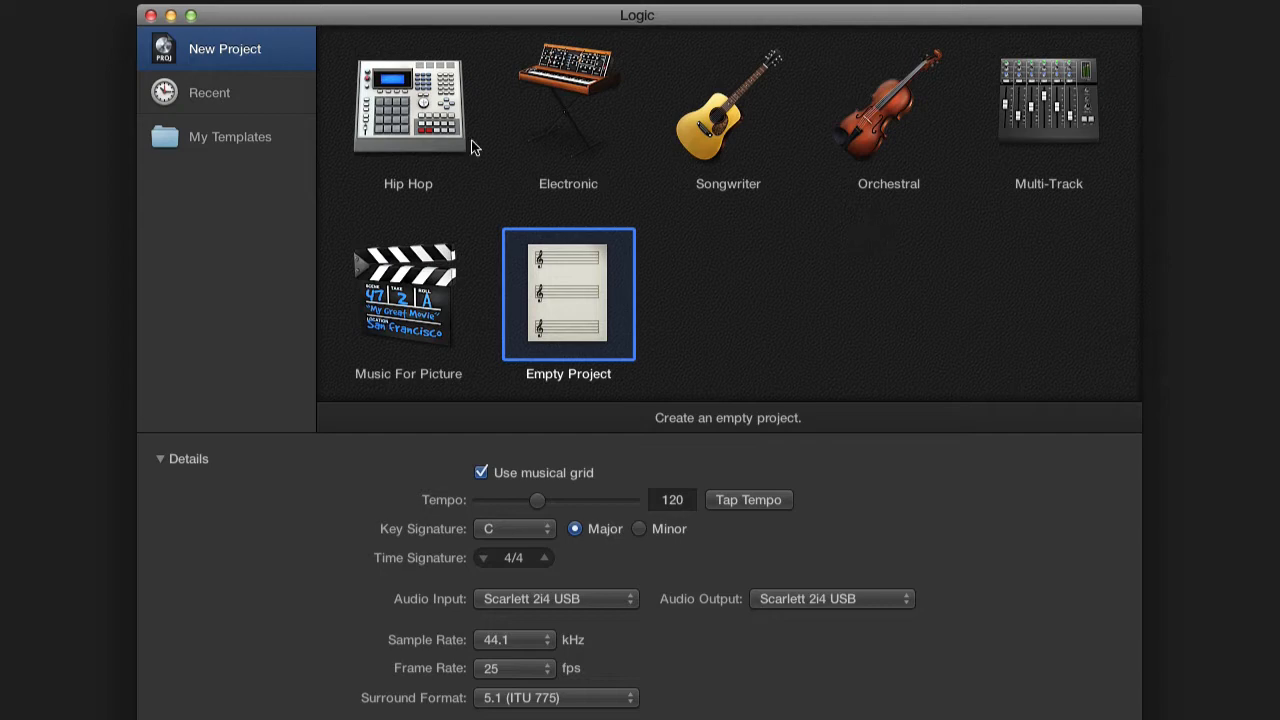
mouse_move(797, 258)
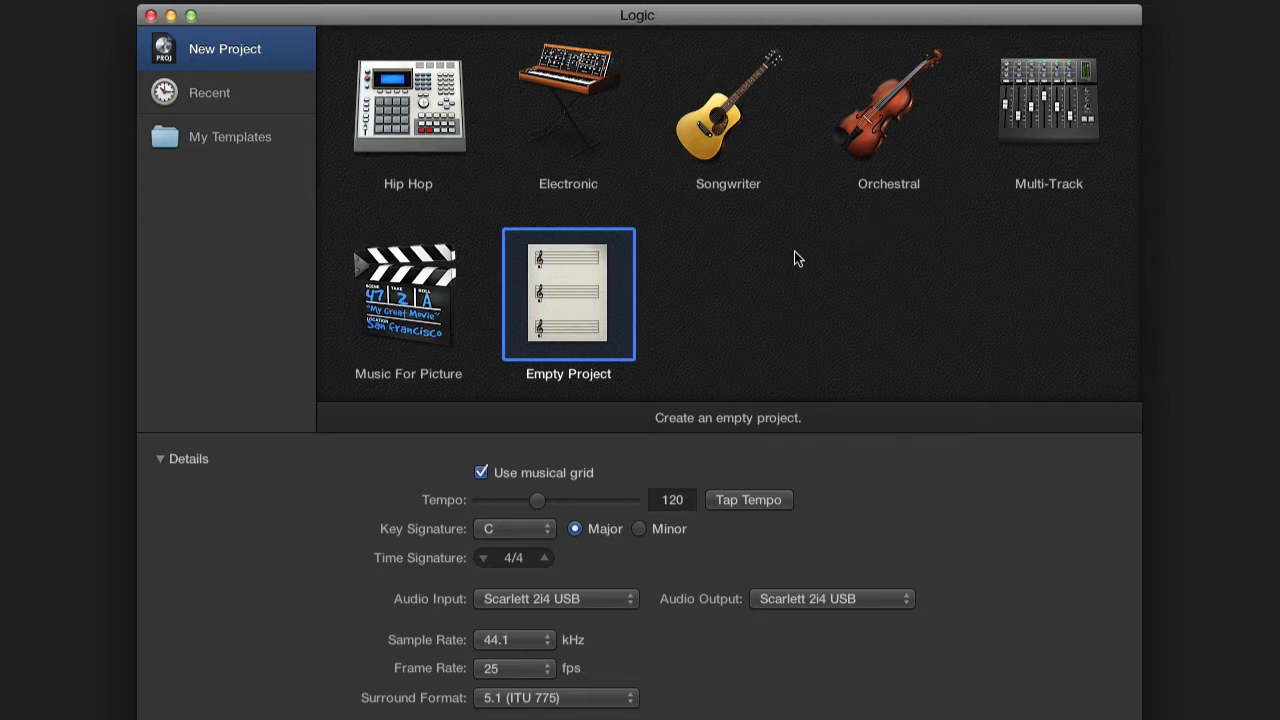
mouse_move(594, 291)
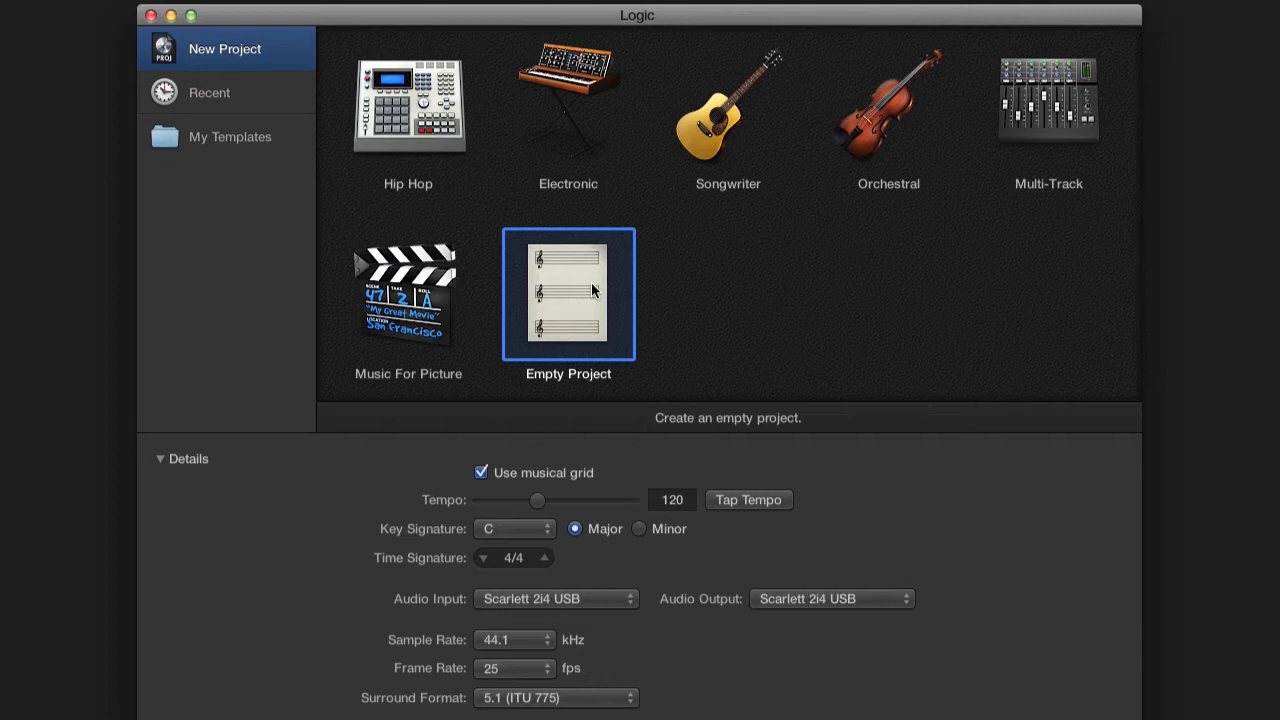
mouse_move(603, 497)
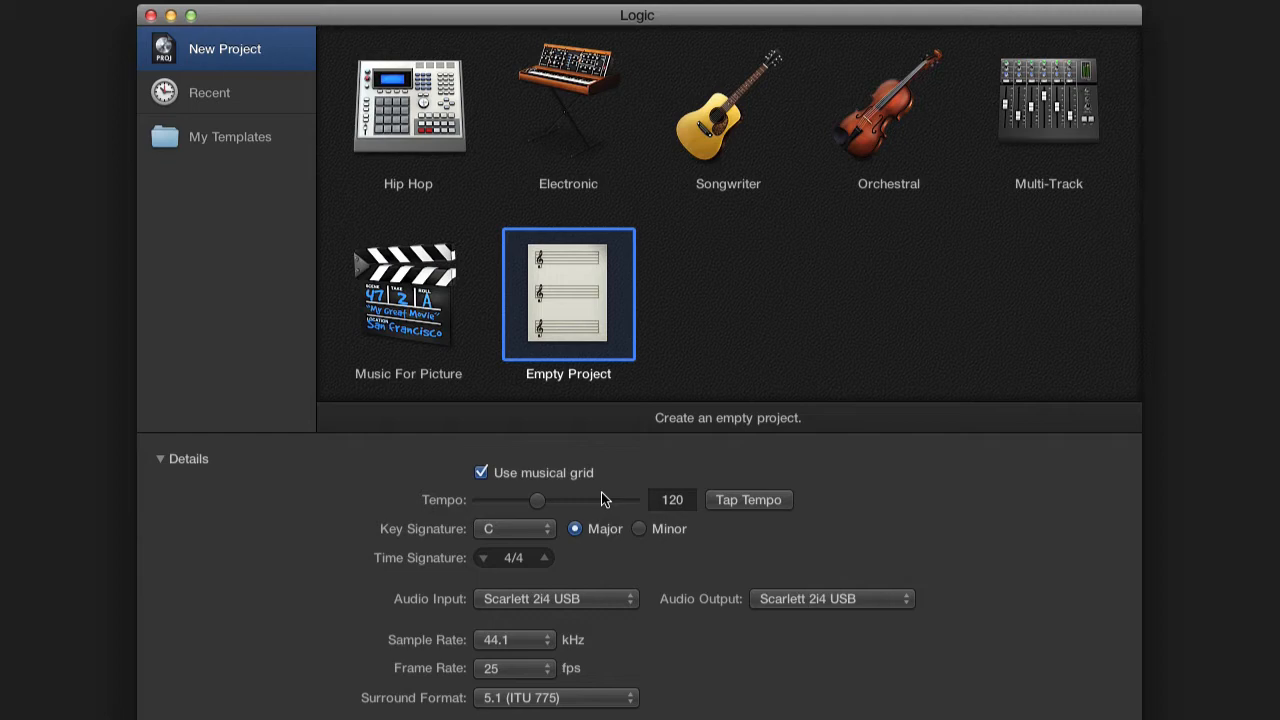
mouse_move(545, 535)
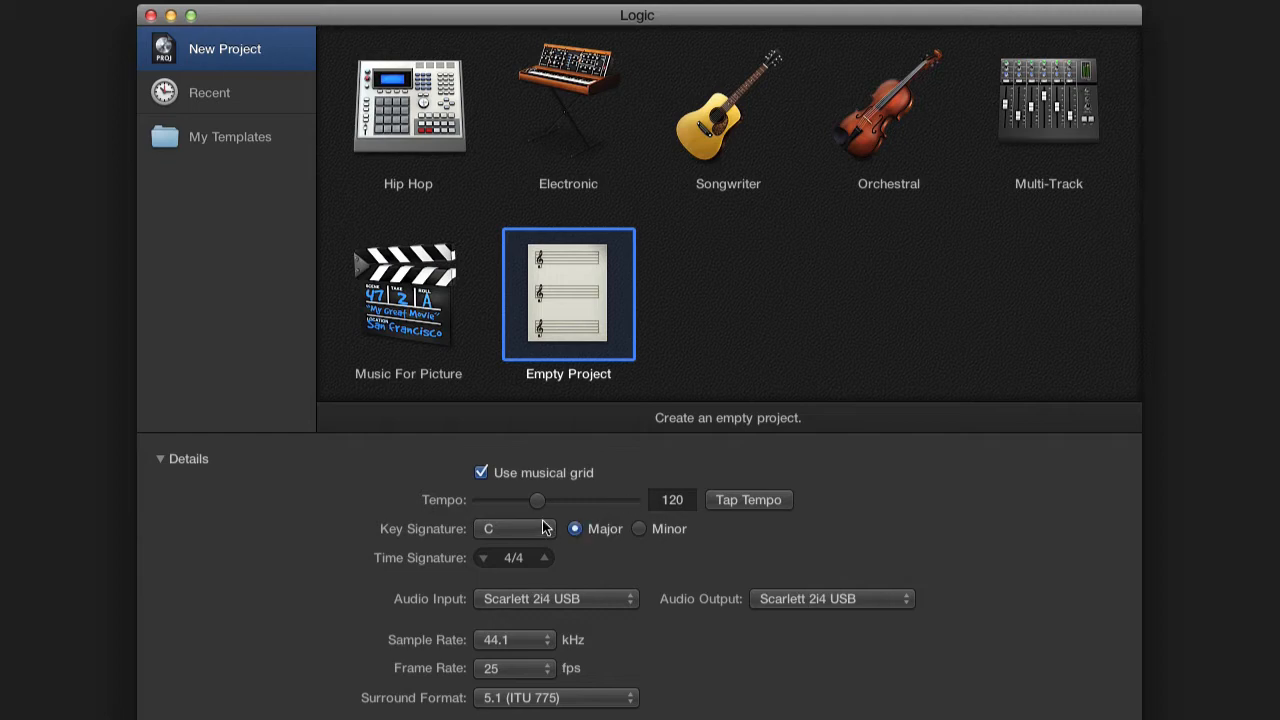
mouse_move(550, 639)
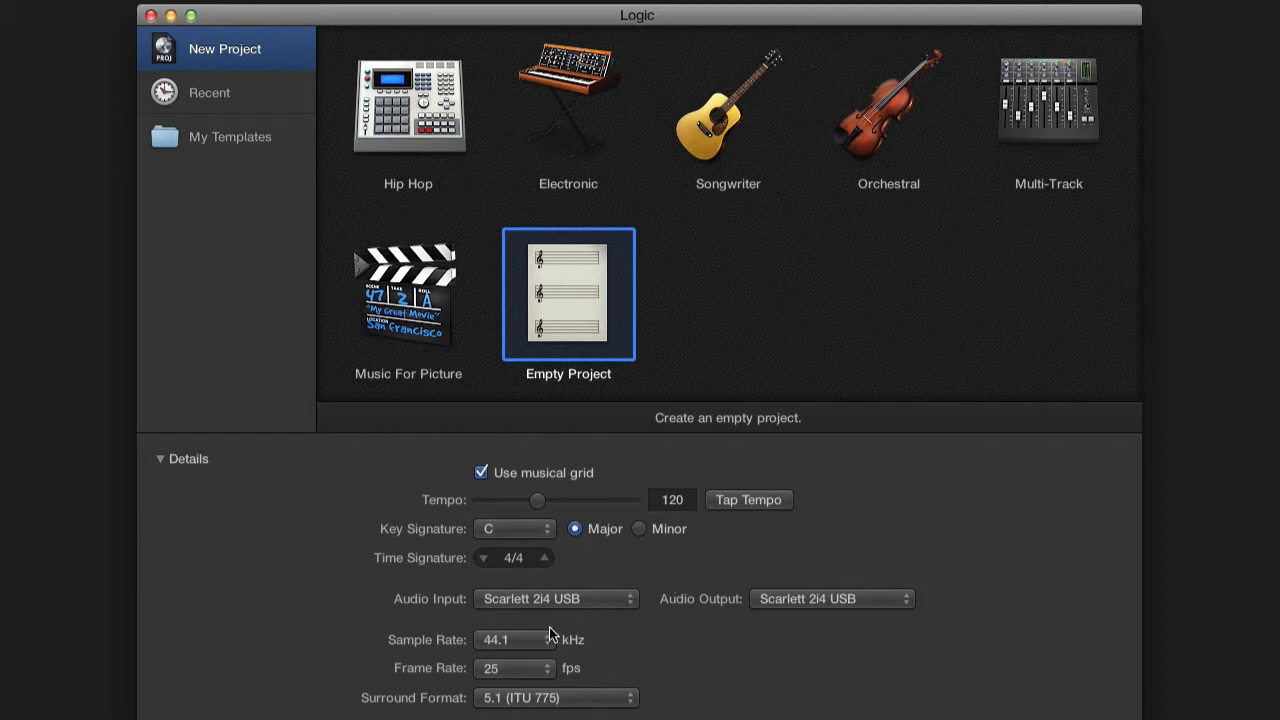
left_click(530, 640)
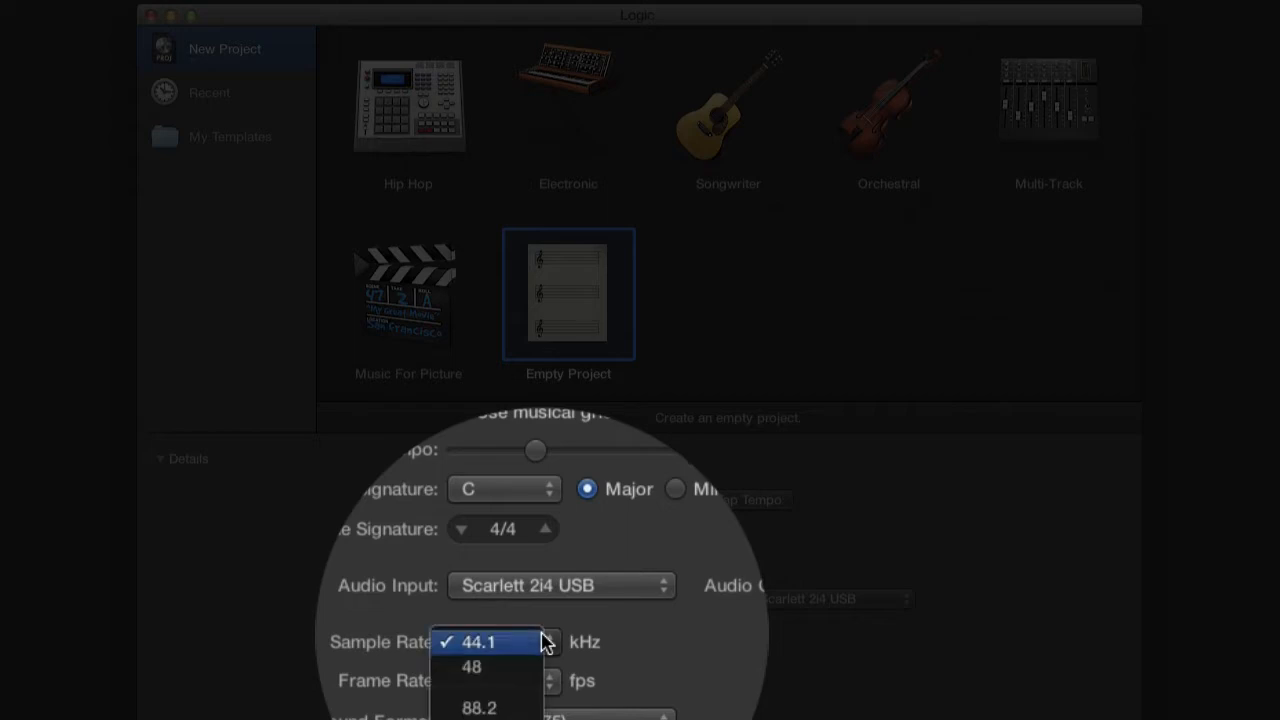
mouse_move(505, 660)
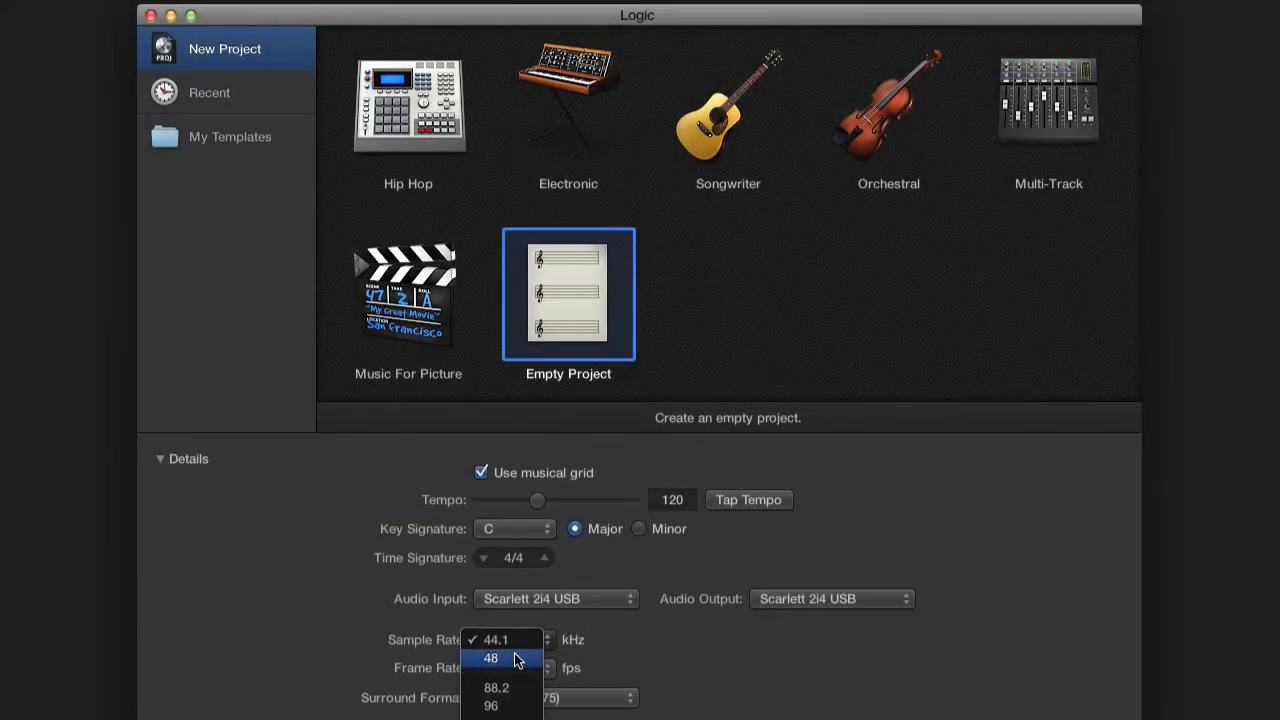
left_click(496, 657)
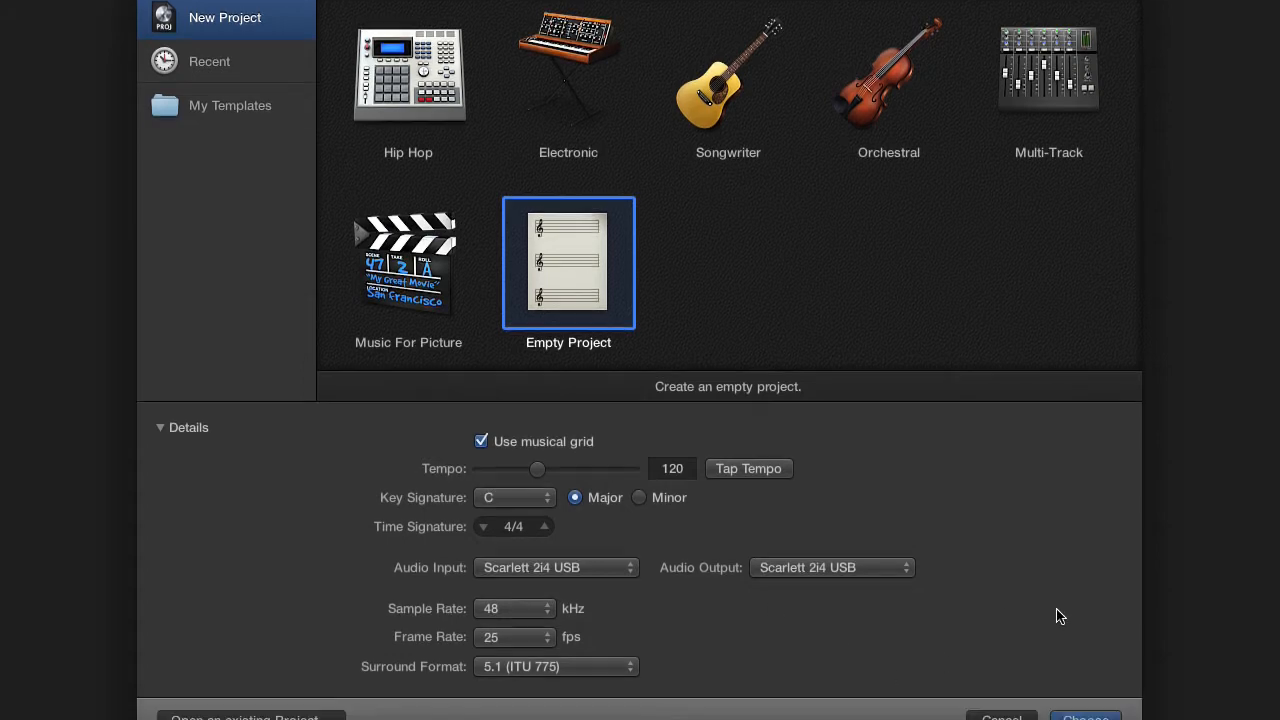
scroll("down", 3)
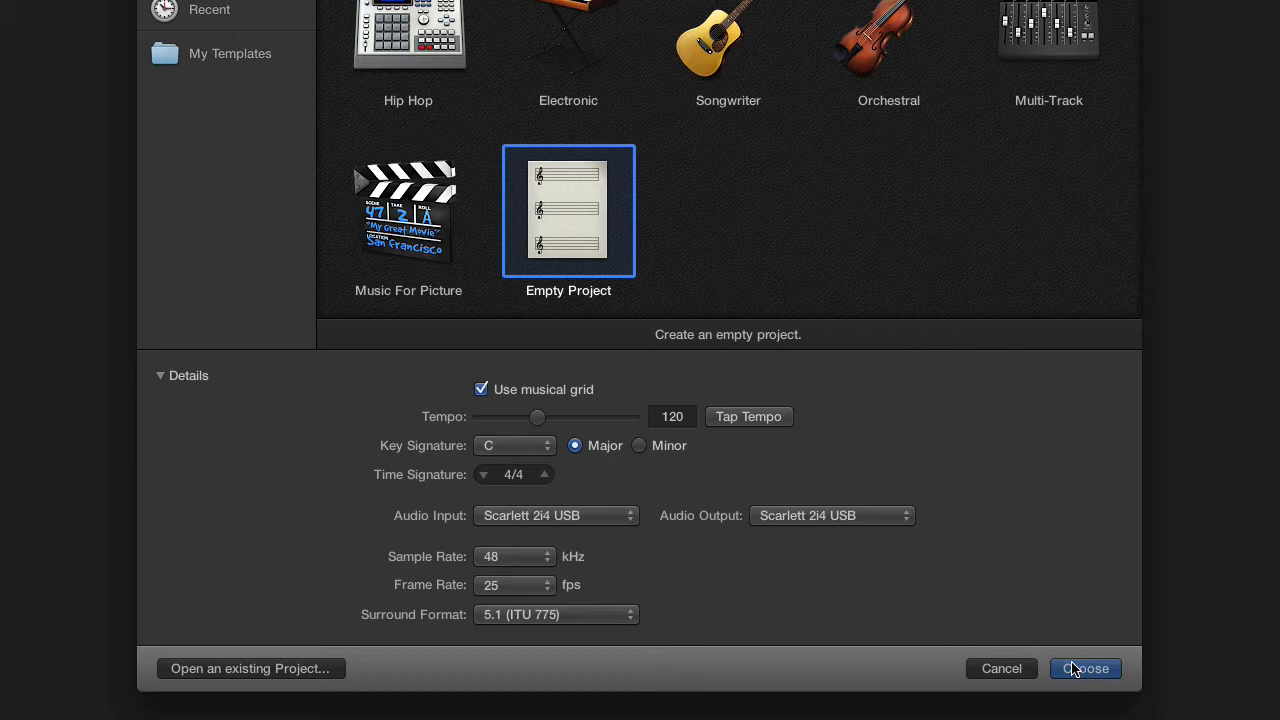
Create the empty project and set the new audio track's input to Input 1
left_click(1087, 668)
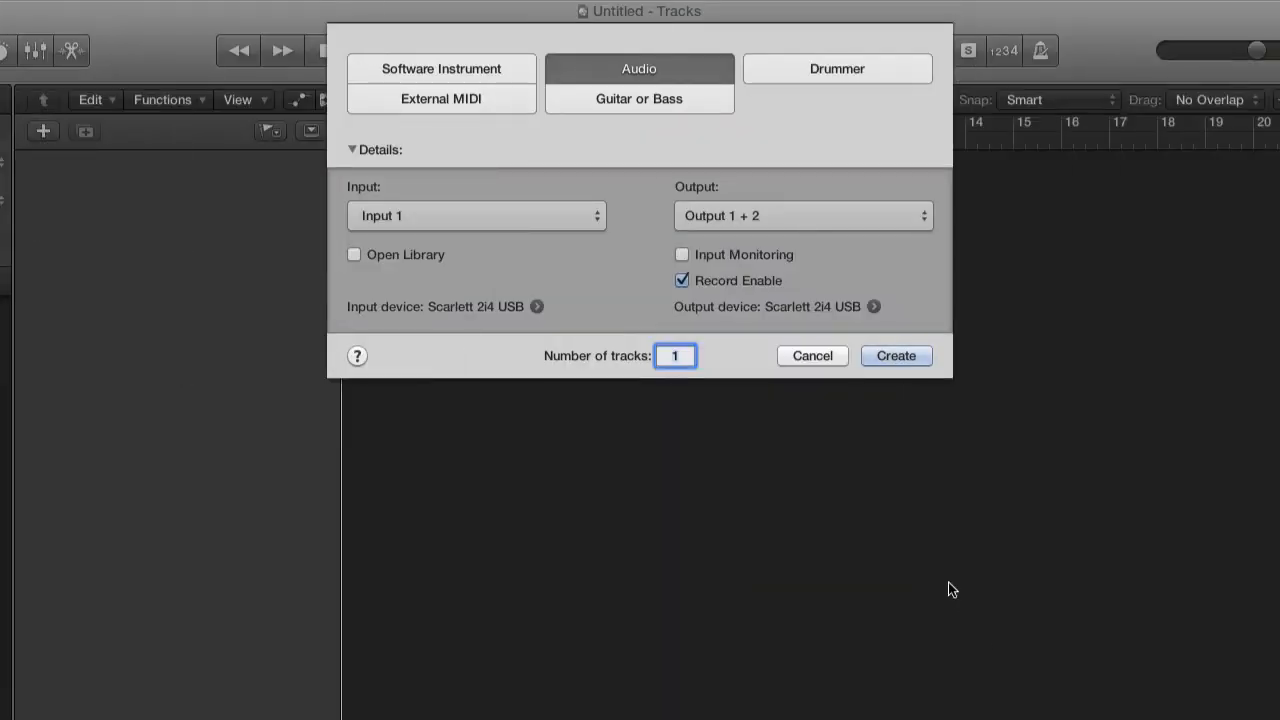
mouse_move(693, 161)
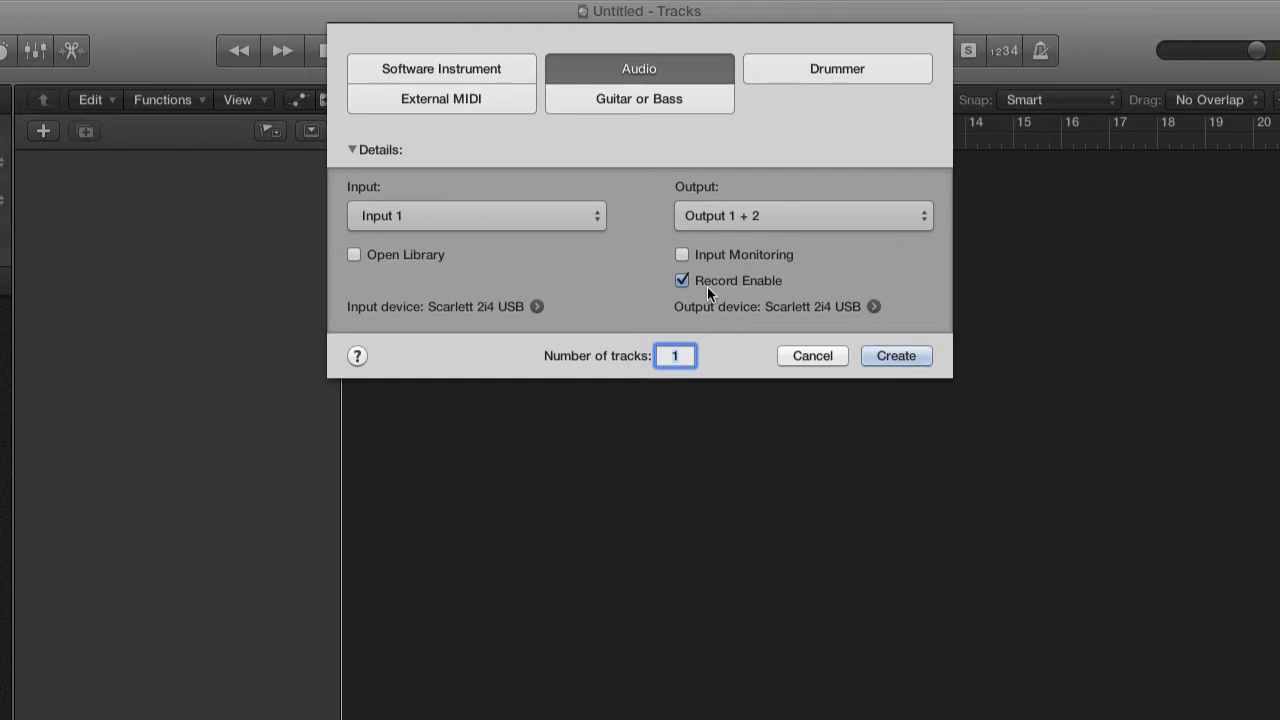
mouse_move(652, 75)
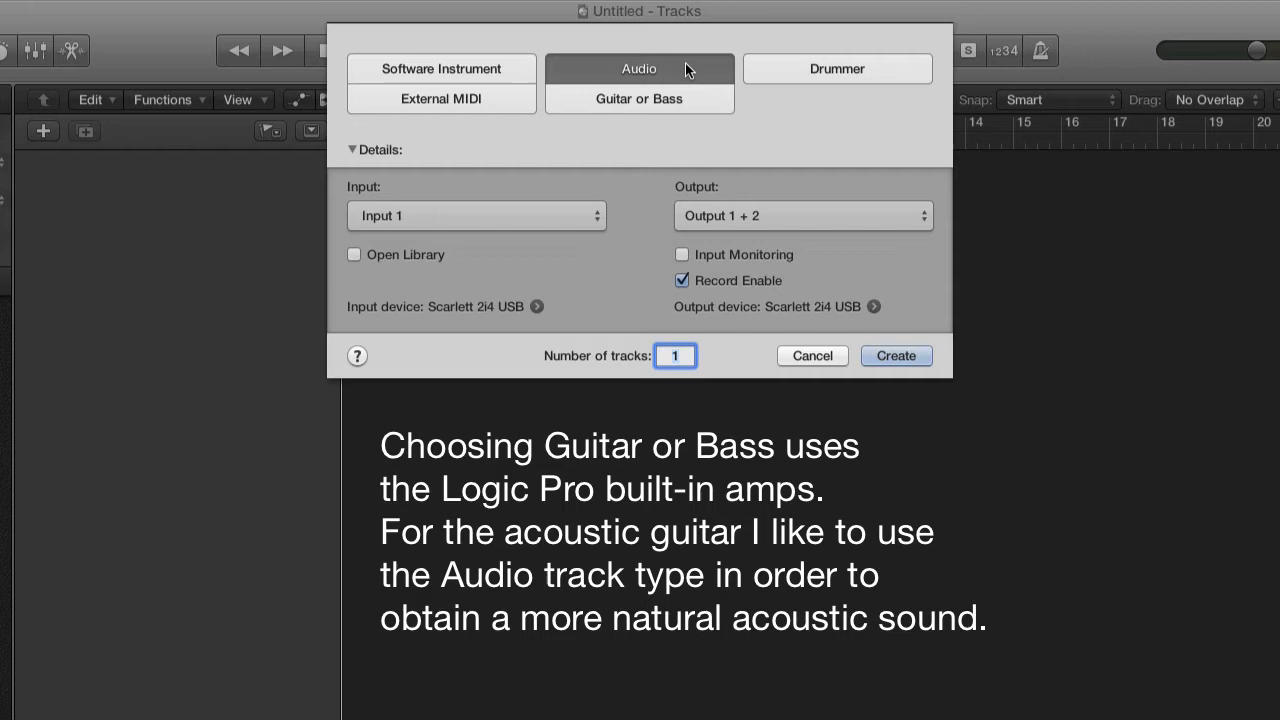
mouse_move(555, 218)
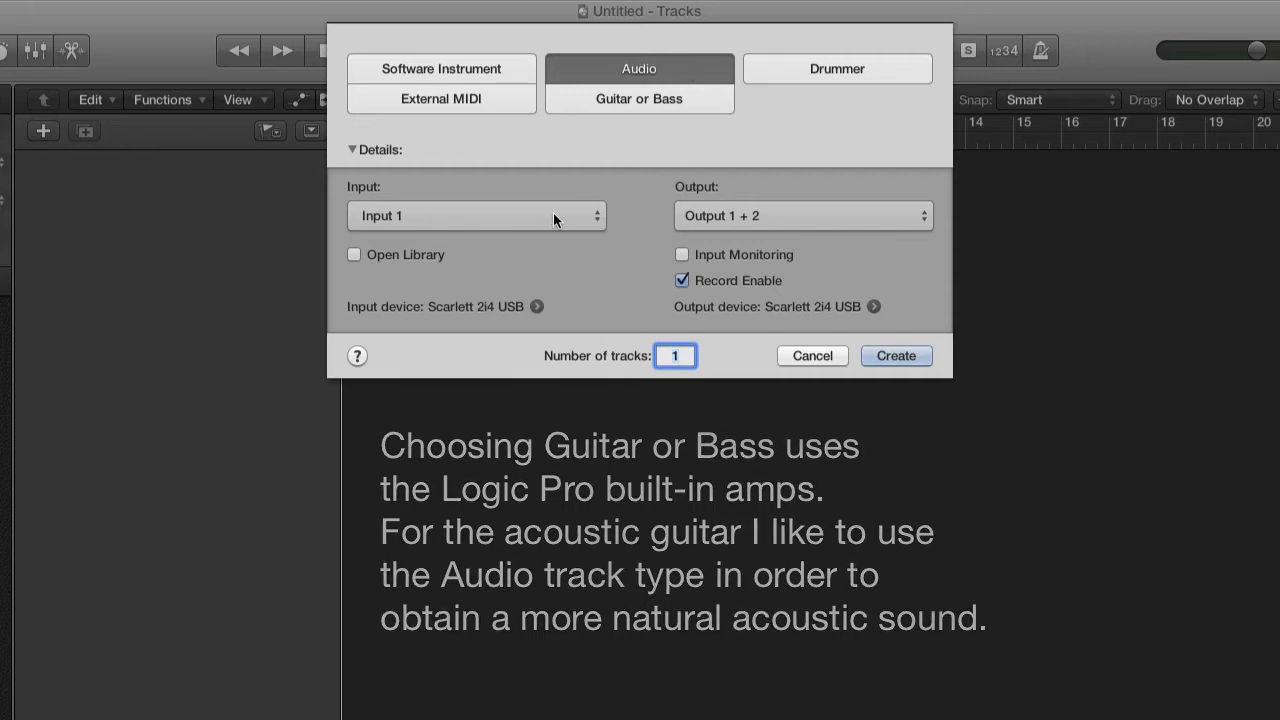
left_click(476, 215)
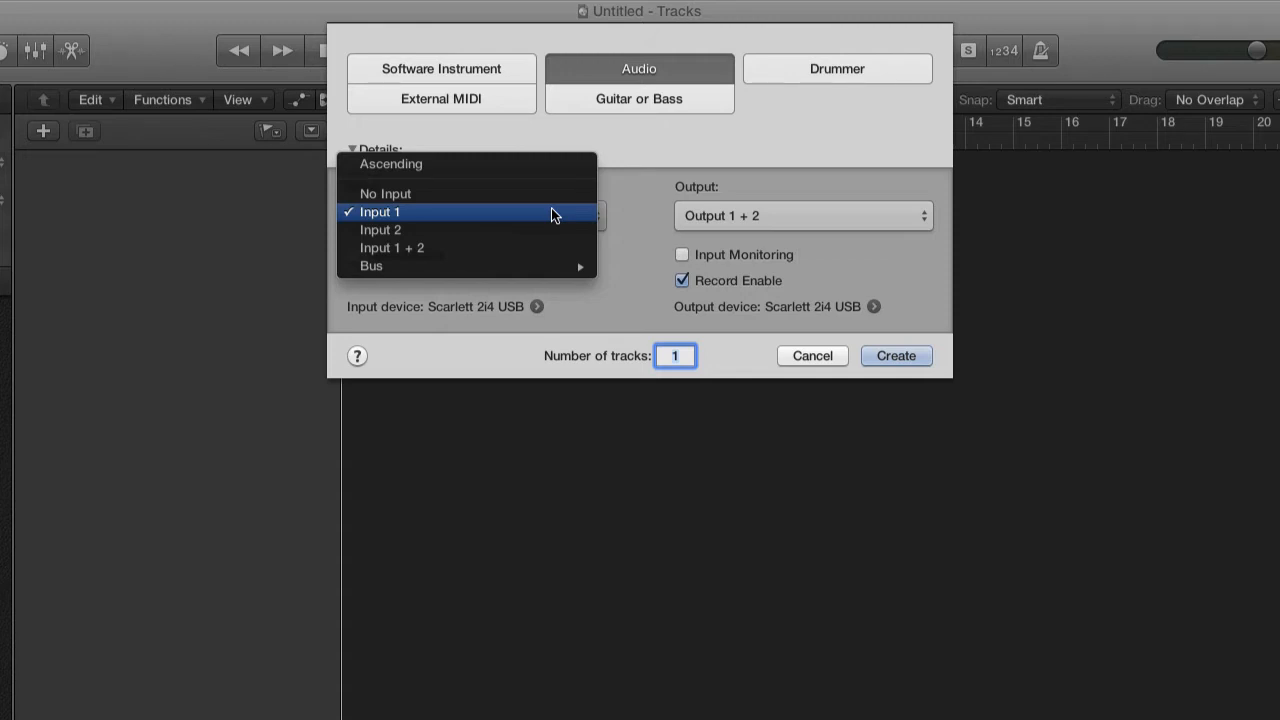
left_click(380, 211)
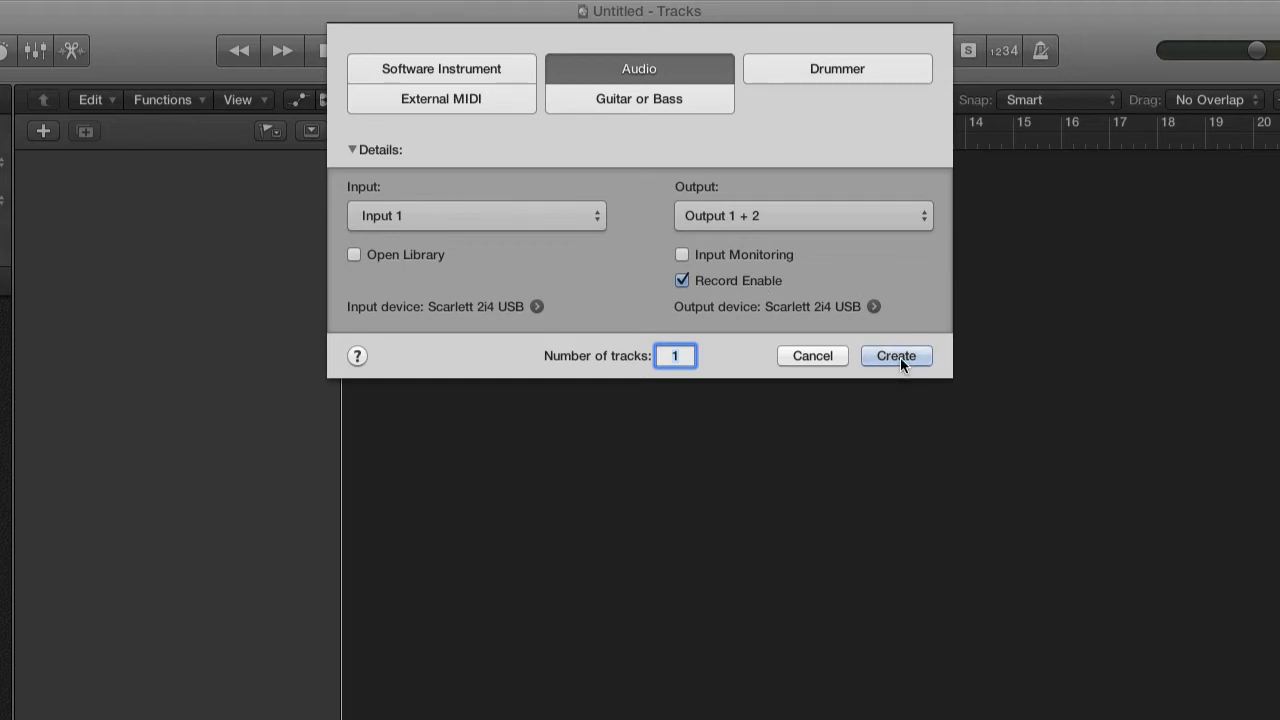
Add the record-enabled Audio 1 track and open the Logic Pro X menu for Preferences
left_click(896, 355)
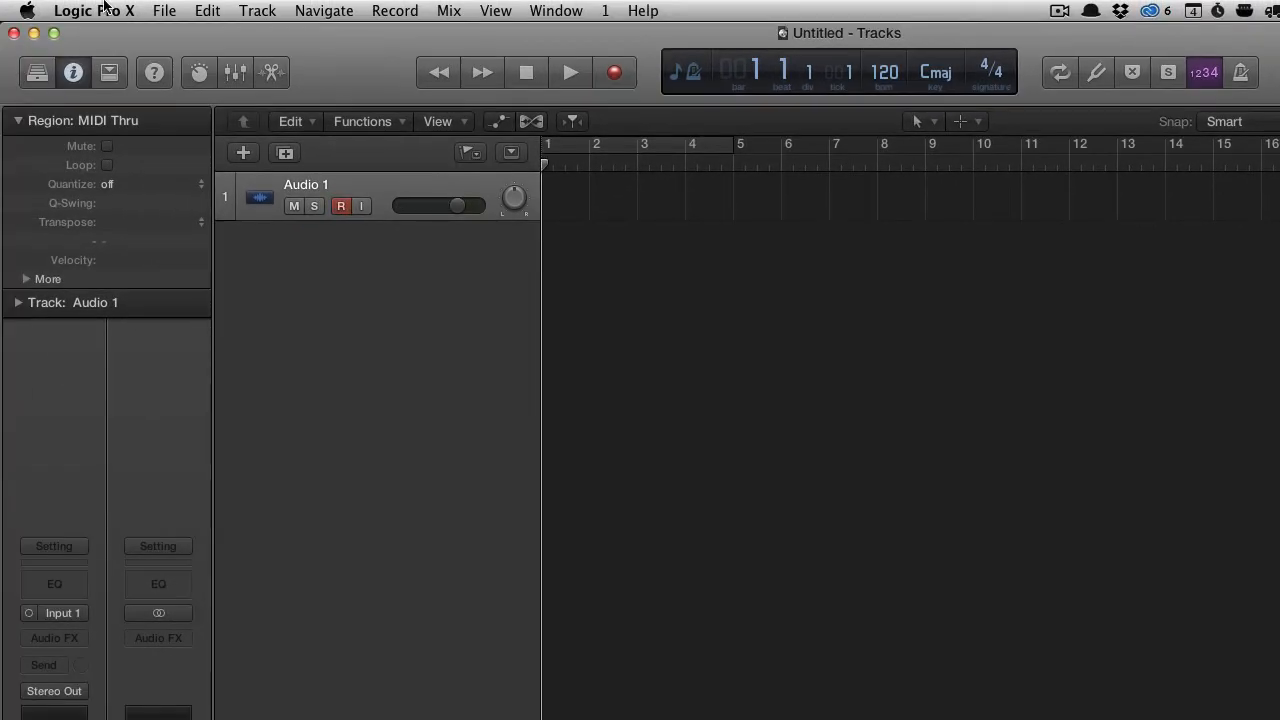
left_click(110, 11)
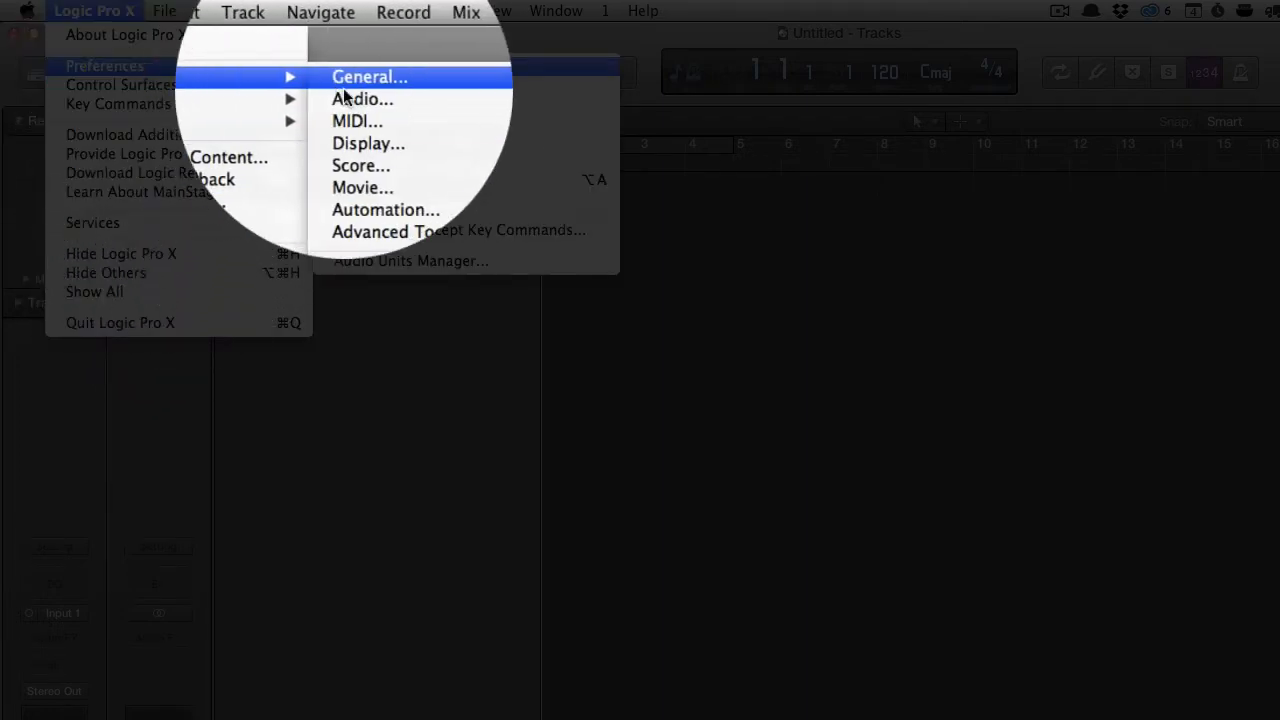
In Audio preferences, keep the Scarlett 2i4 buffer size at 128 samples
left_click(362, 98)
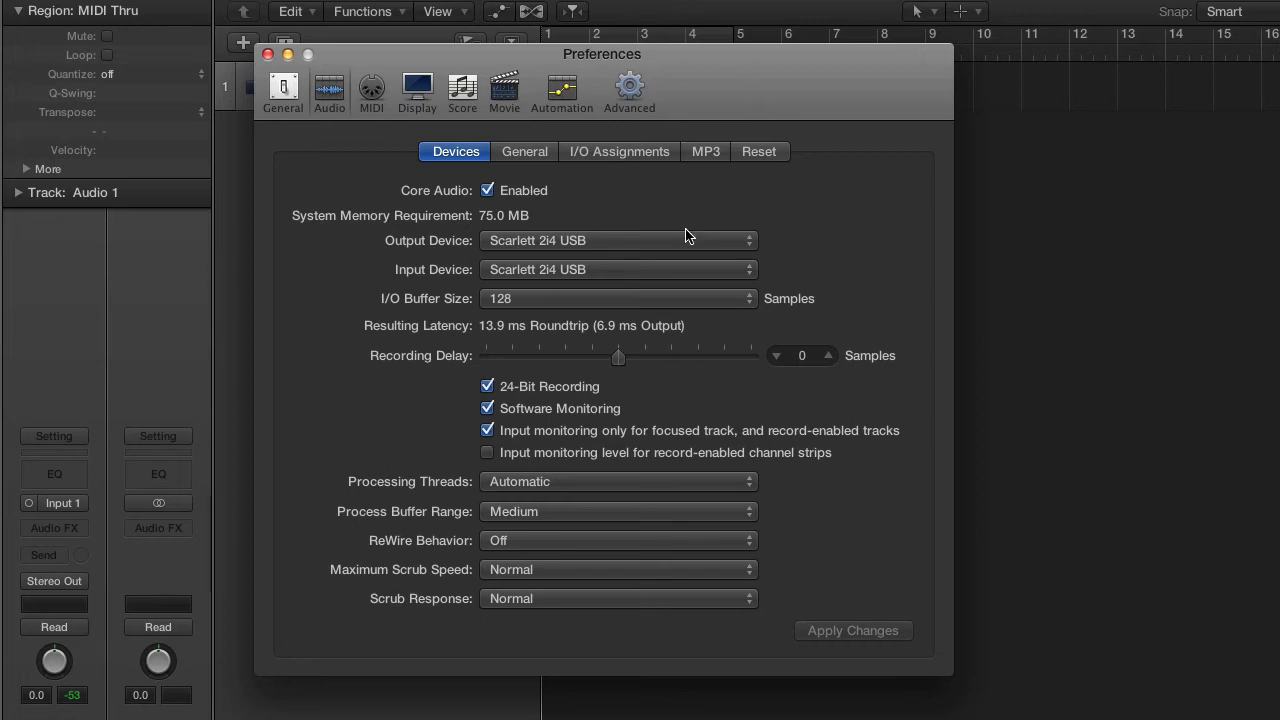
mouse_move(715, 271)
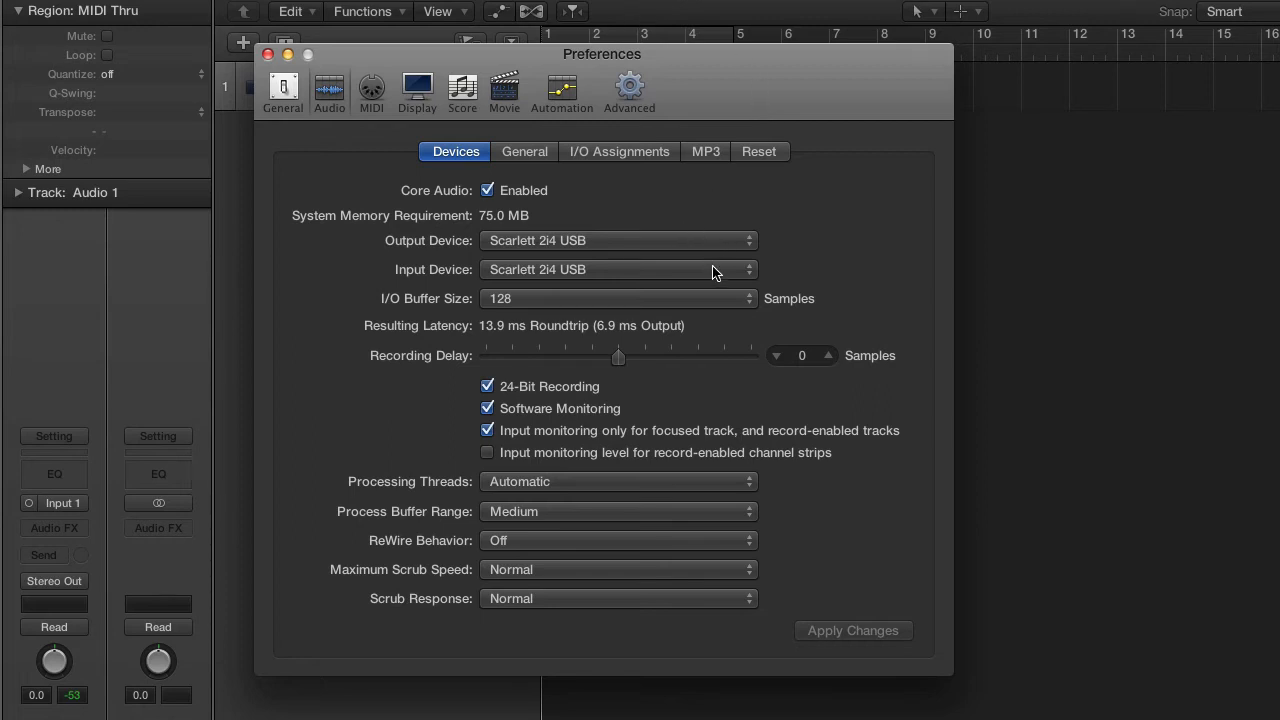
mouse_move(724, 287)
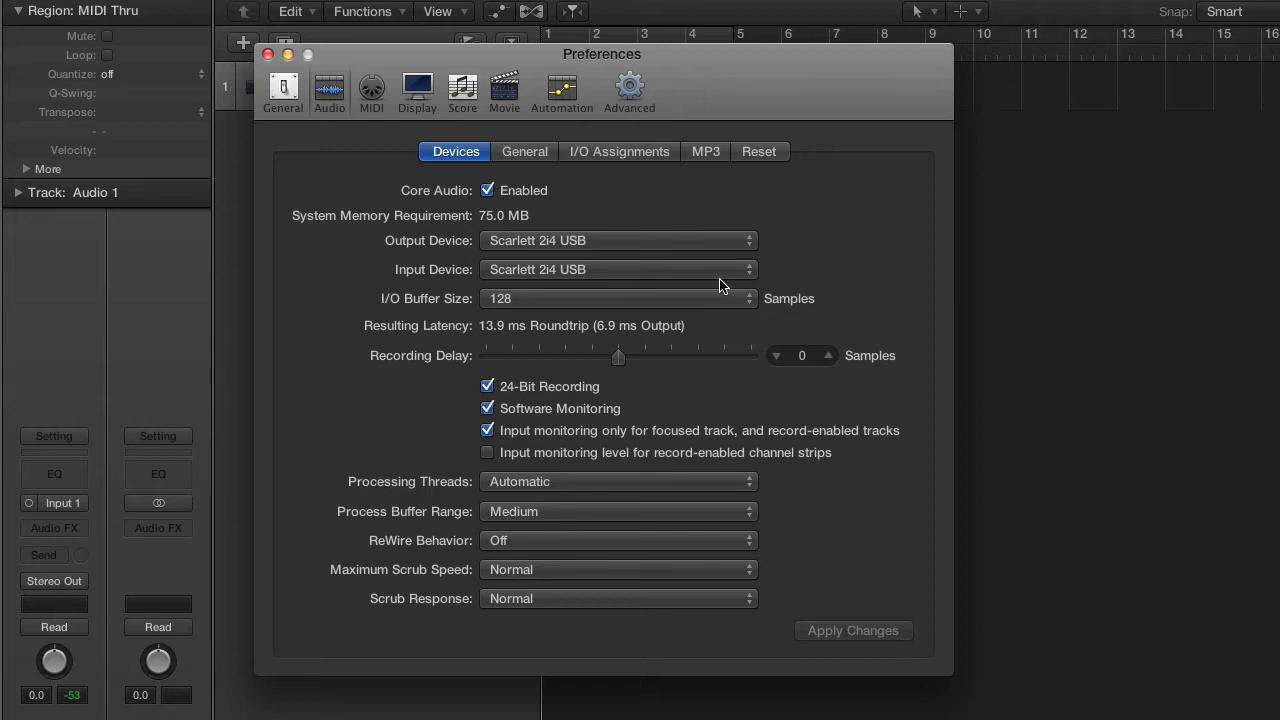
mouse_move(732, 305)
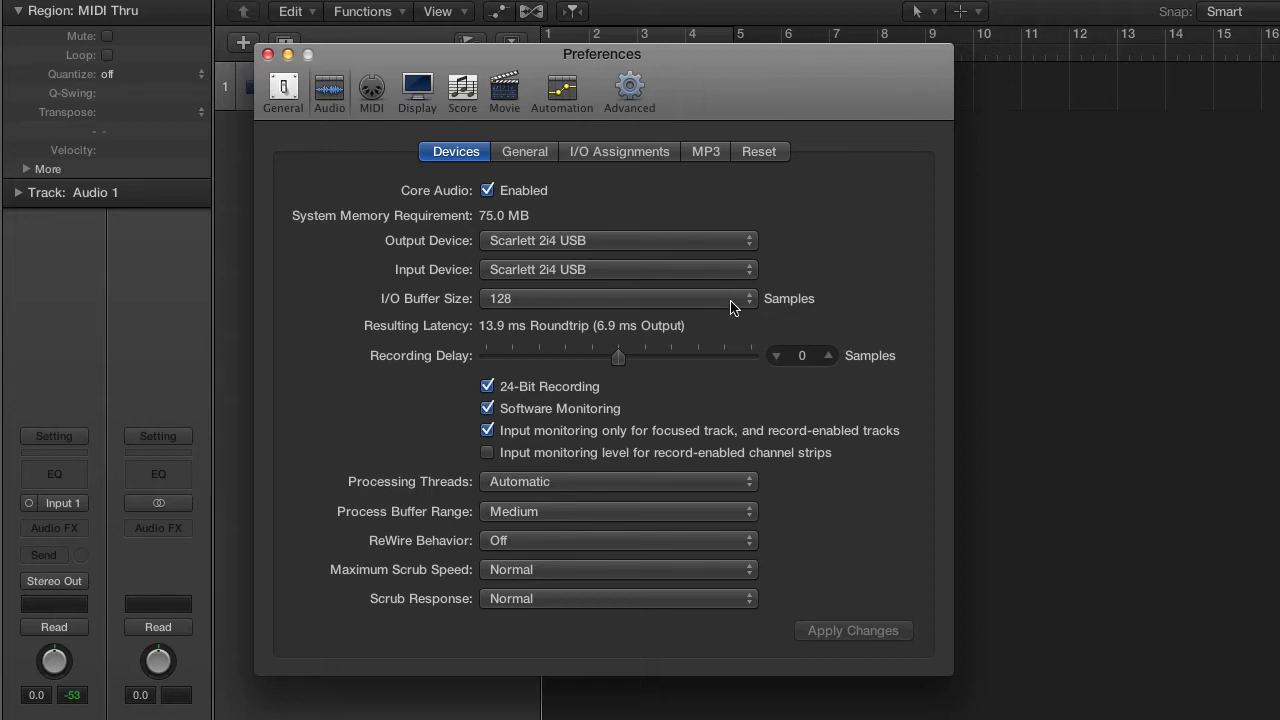
left_click(617, 298)
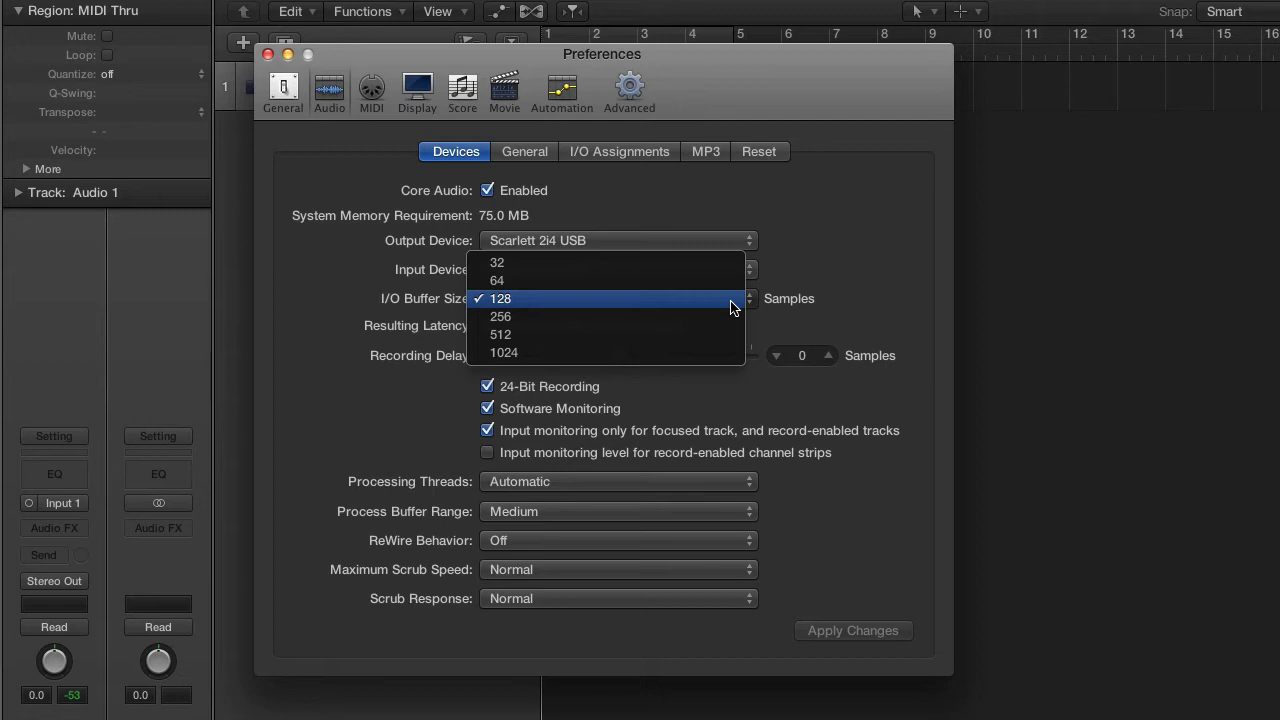
left_click(501, 298)
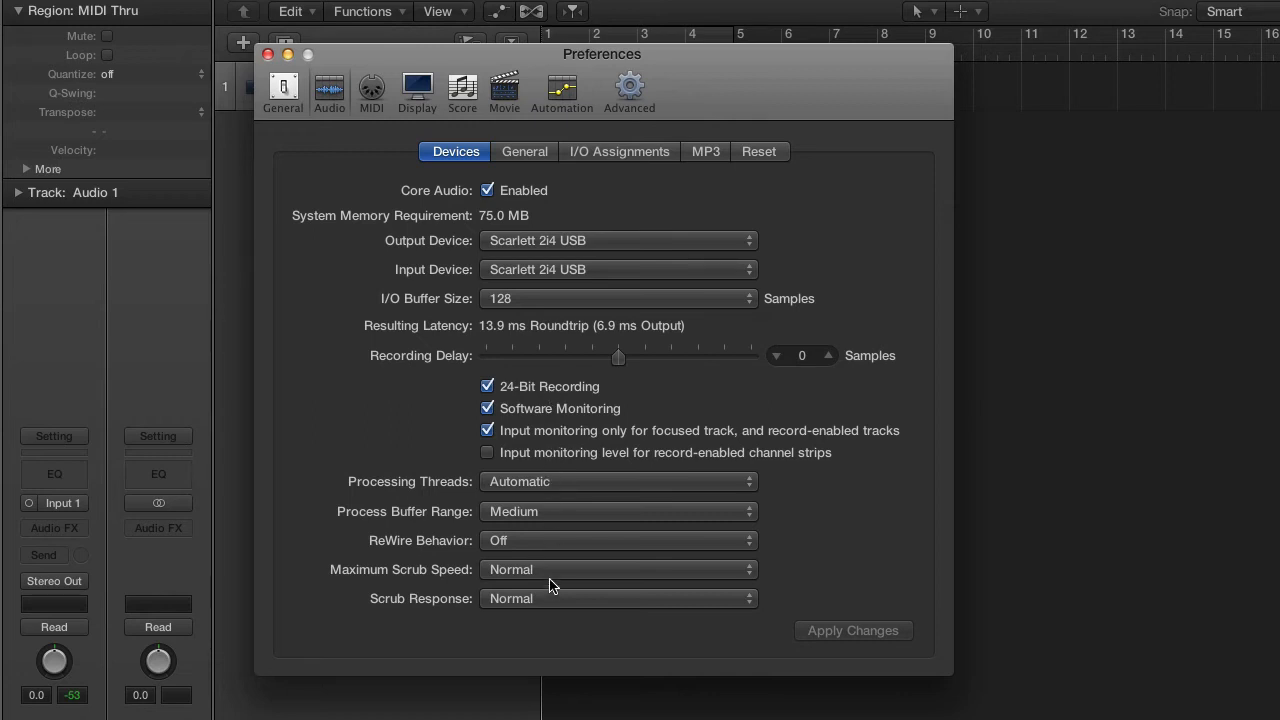
mouse_move(524, 151)
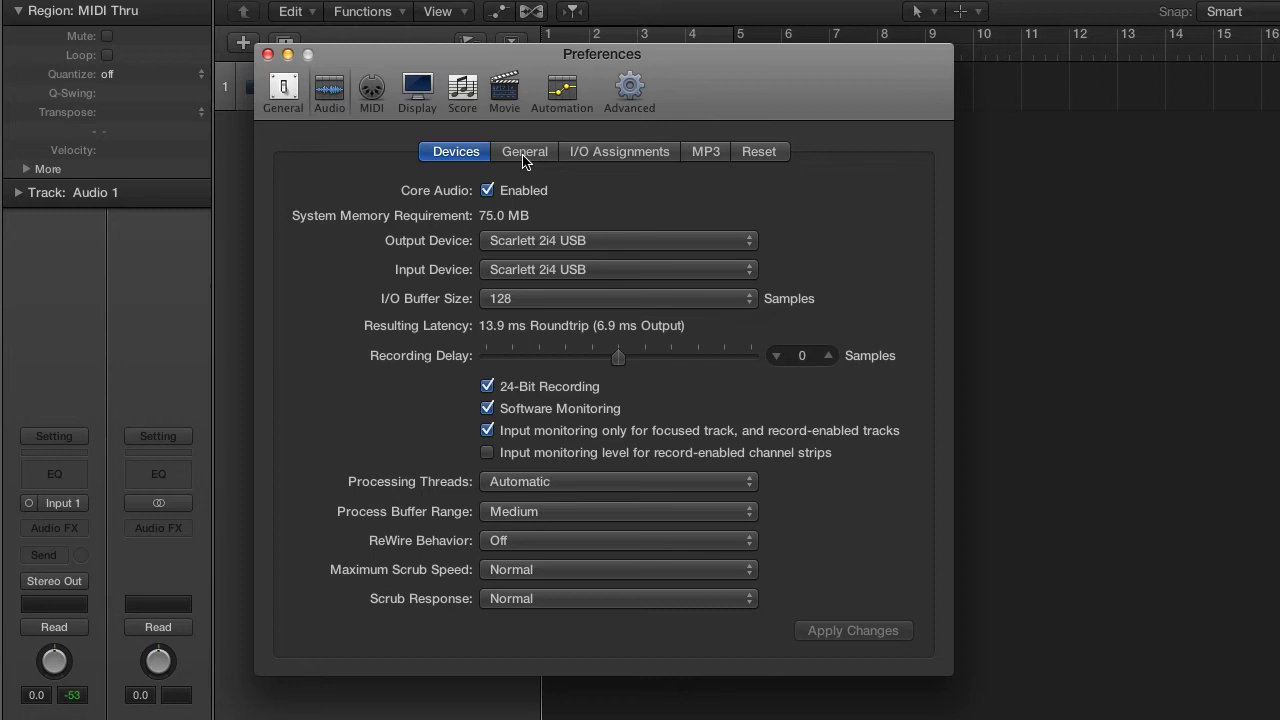
Check the WAVE recording file type under General, then close Preferences
left_click(524, 151)
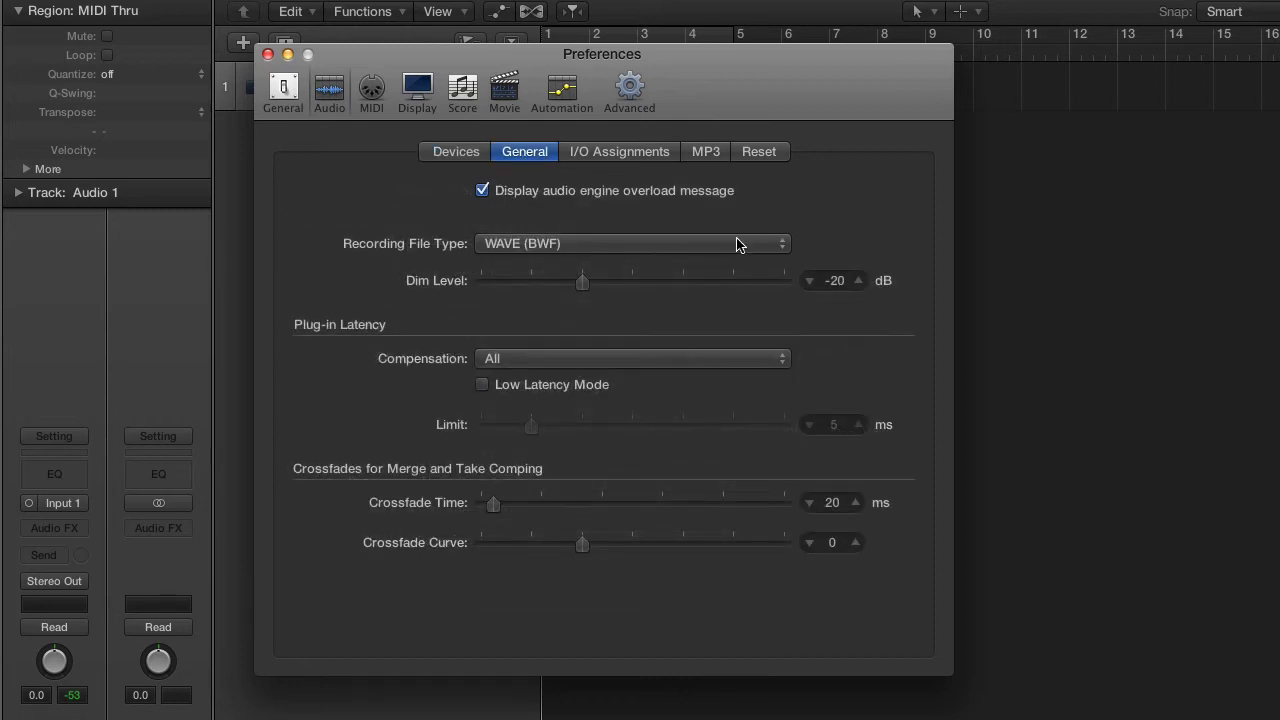
left_click(632, 243)
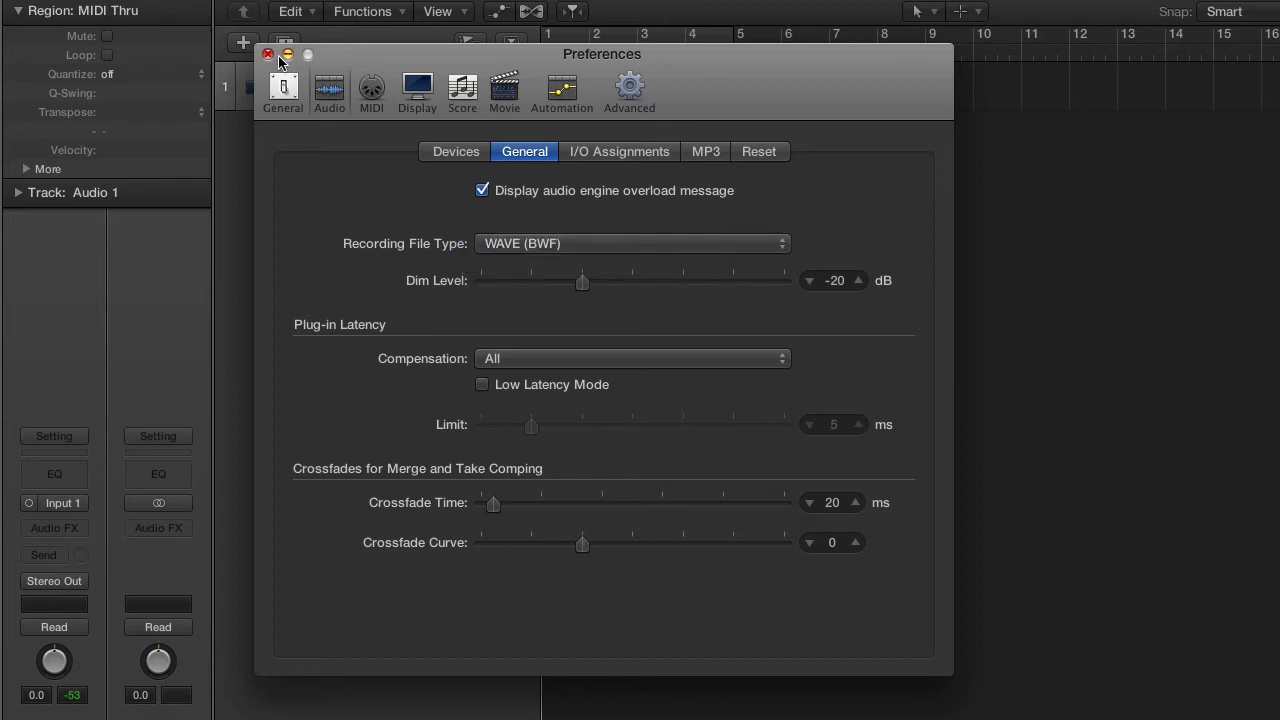
left_click(267, 52)
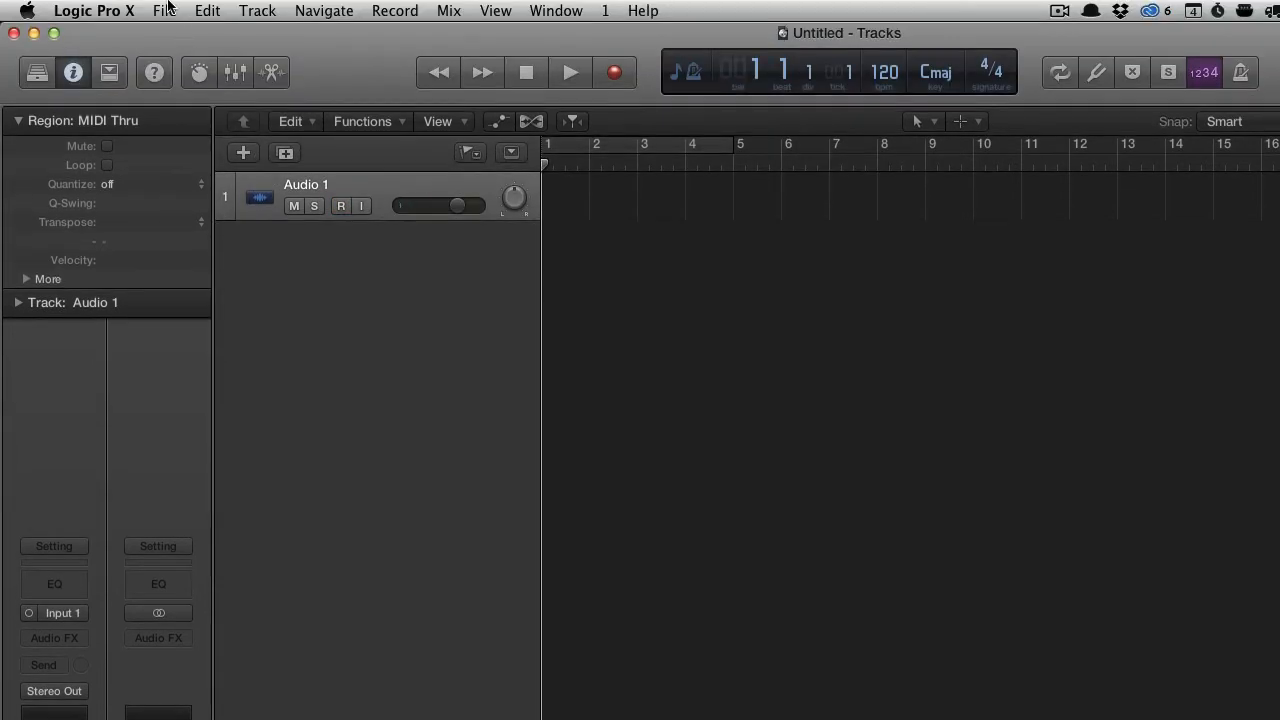
Open Project Settings > Audio and confirm the 48 kHz sample rate
left_click(340, 206)
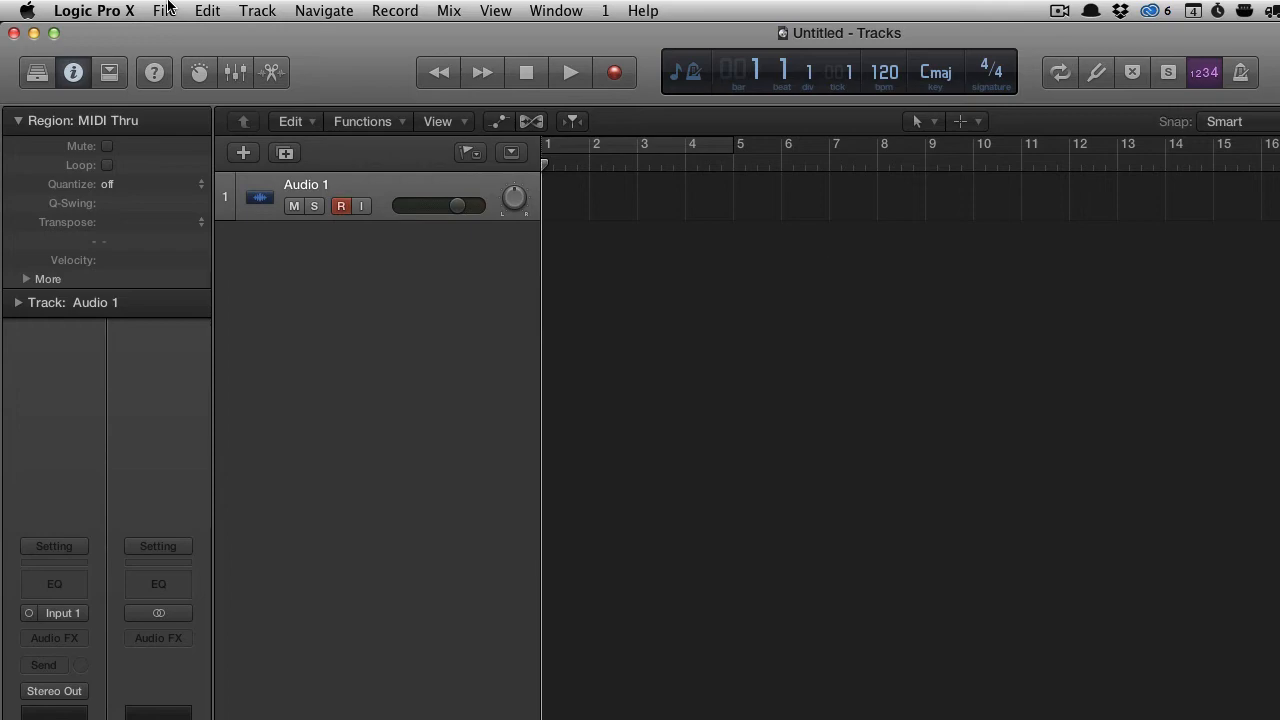
left_click(165, 13)
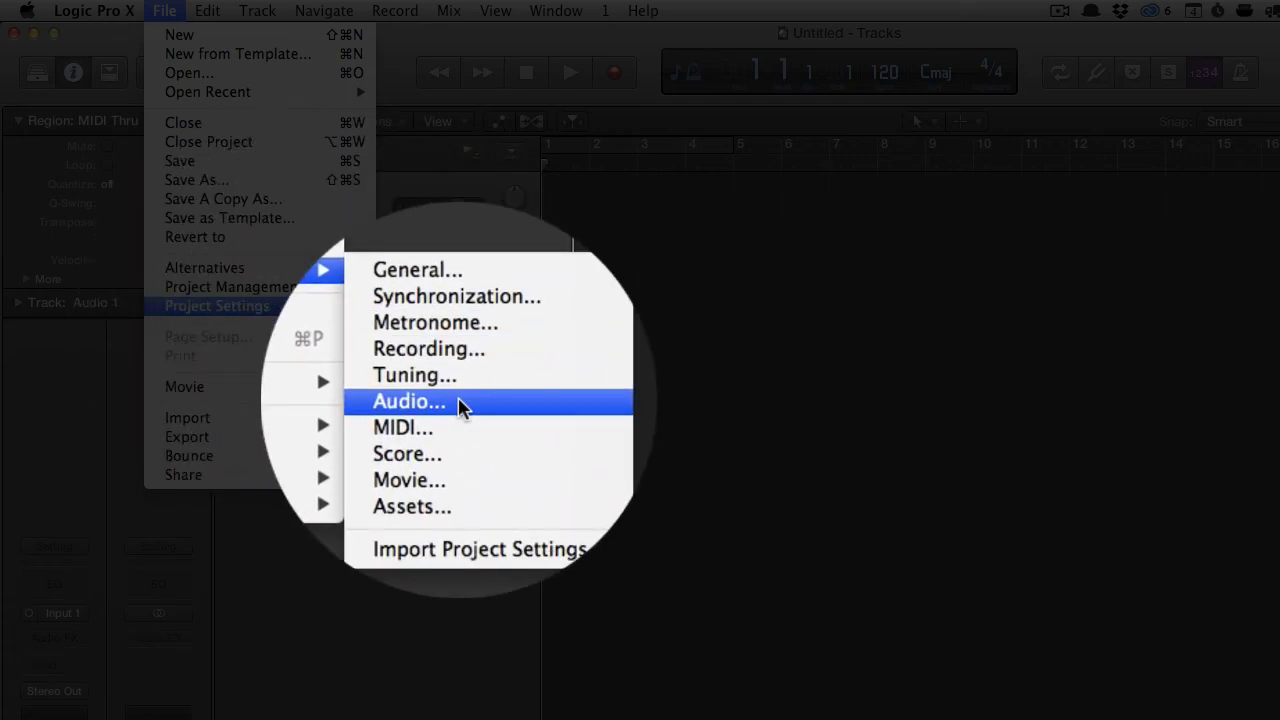
left_click(409, 401)
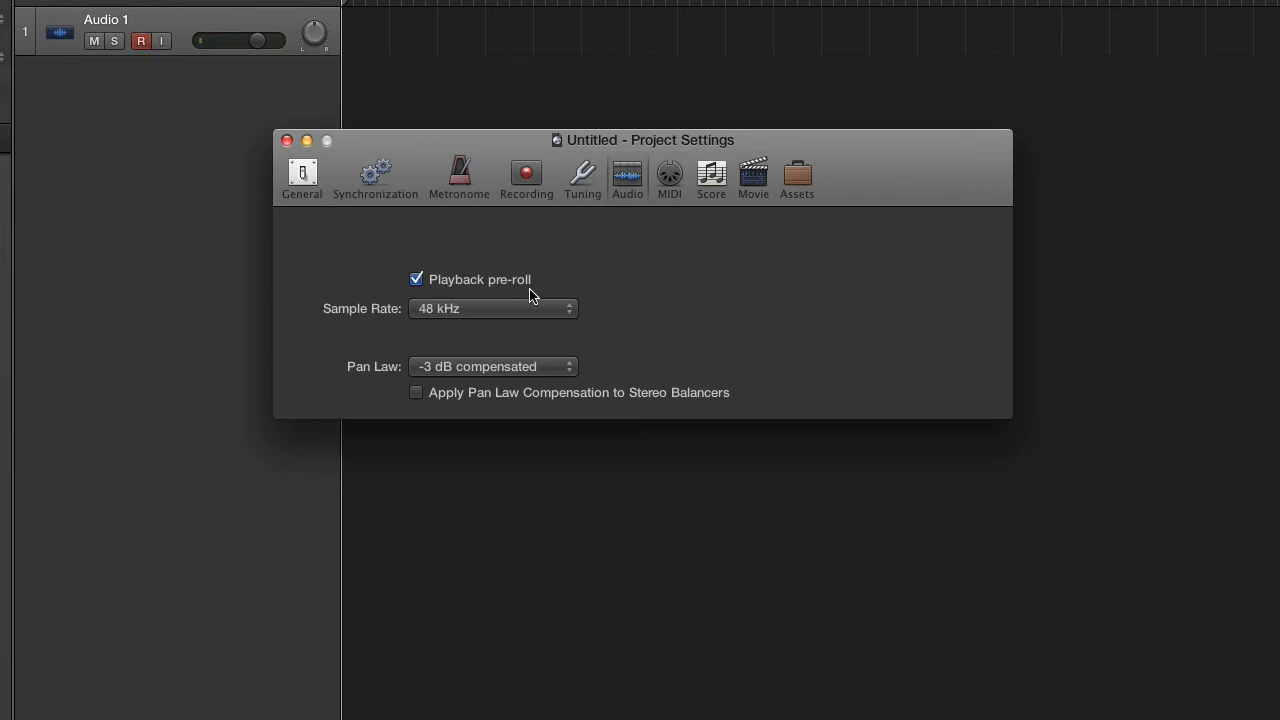
left_click(134, 41)
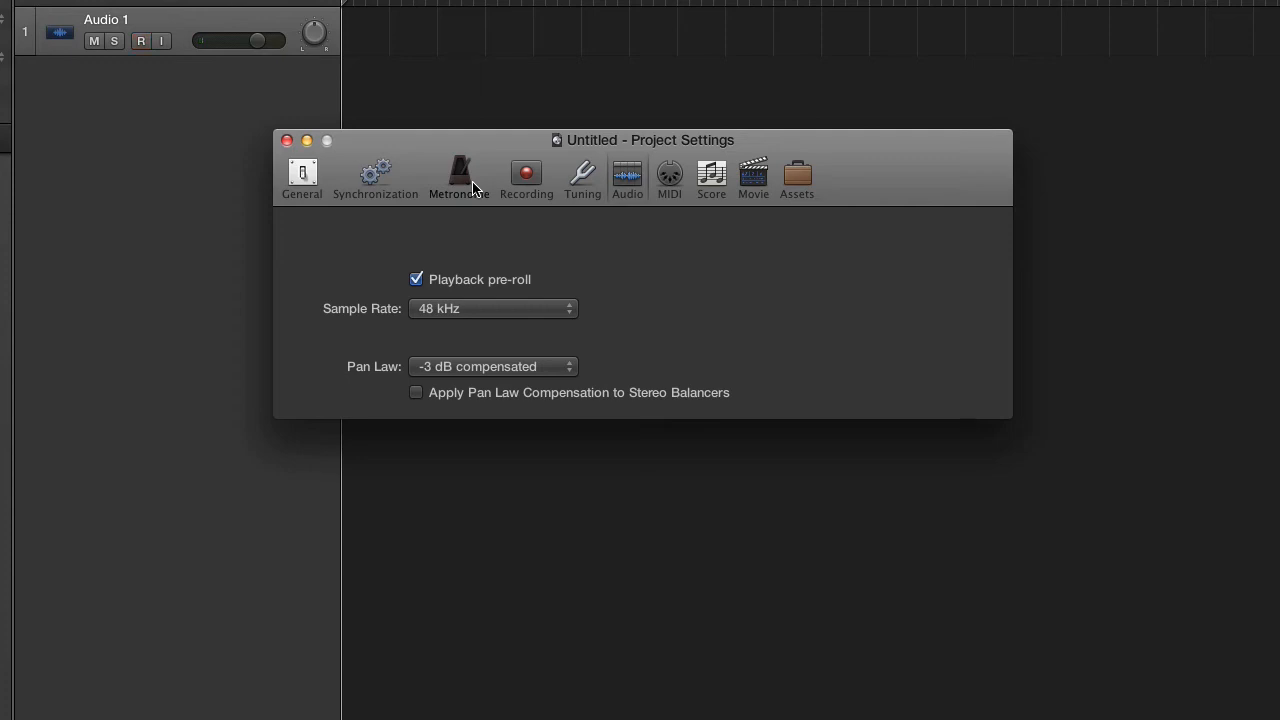
Review the metronome and one-bar count-in settings, then close project settings
left_click(458, 175)
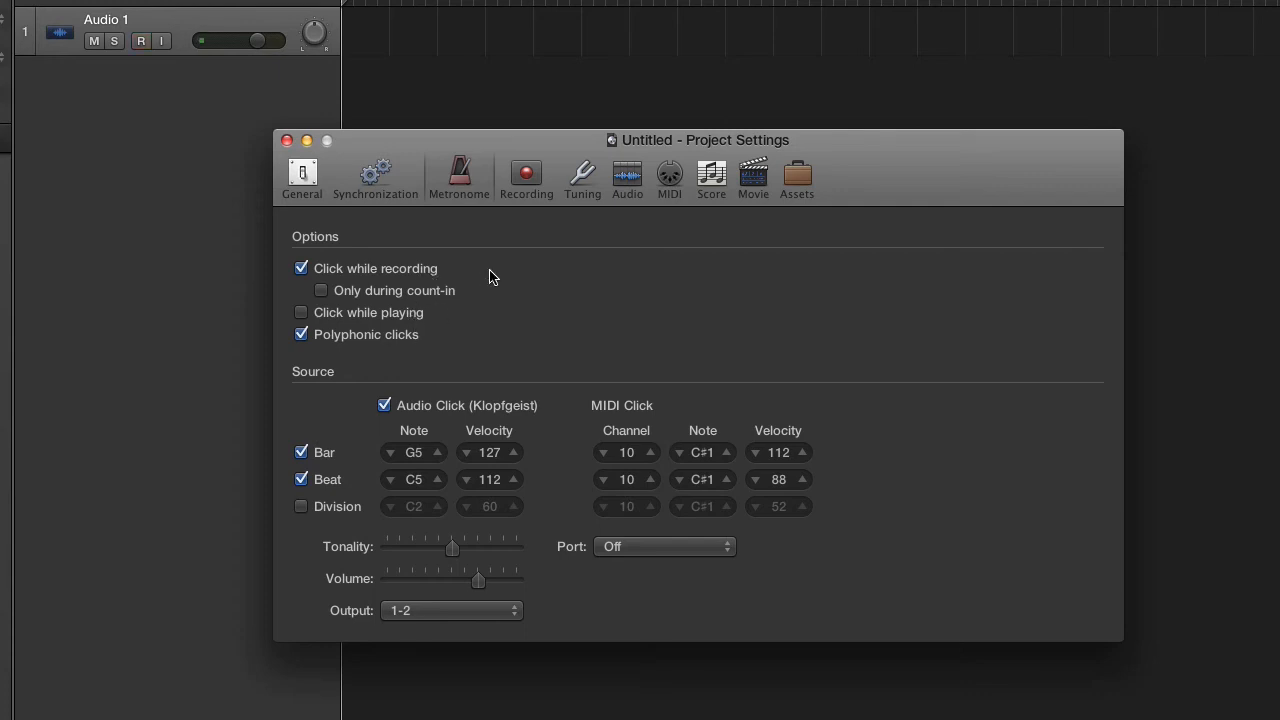
left_click(526, 178)
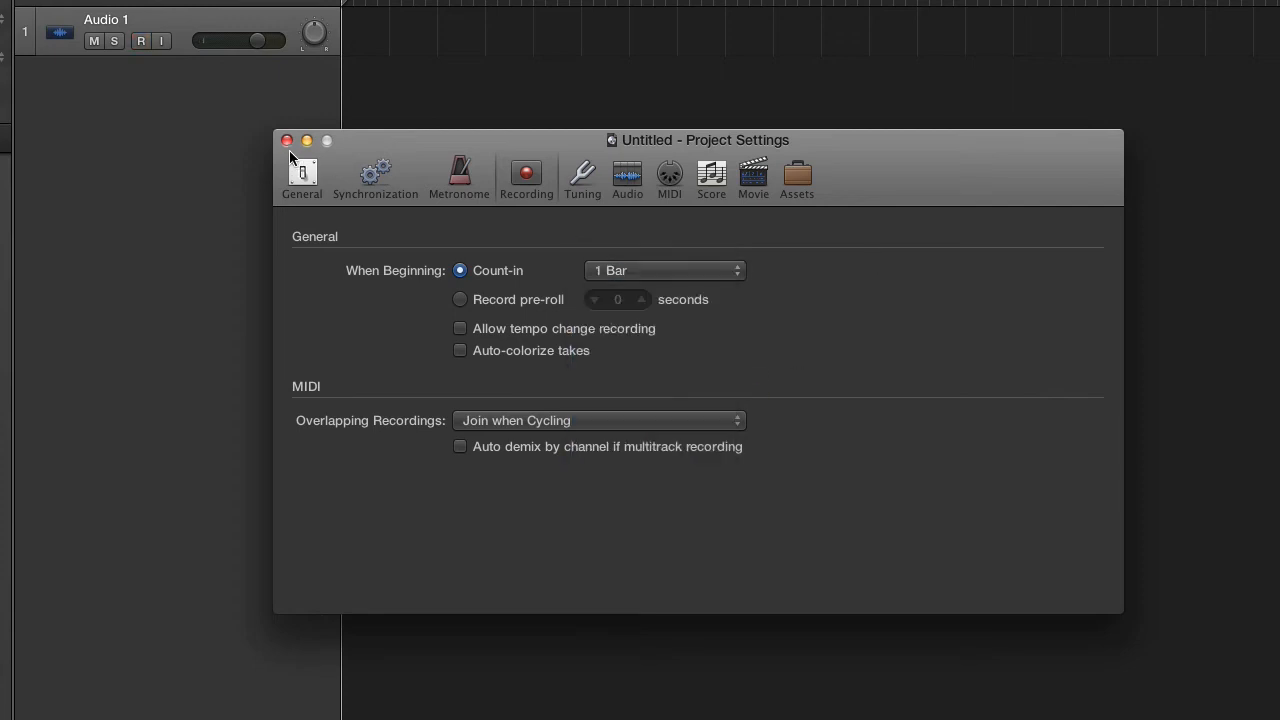
left_click(288, 140)
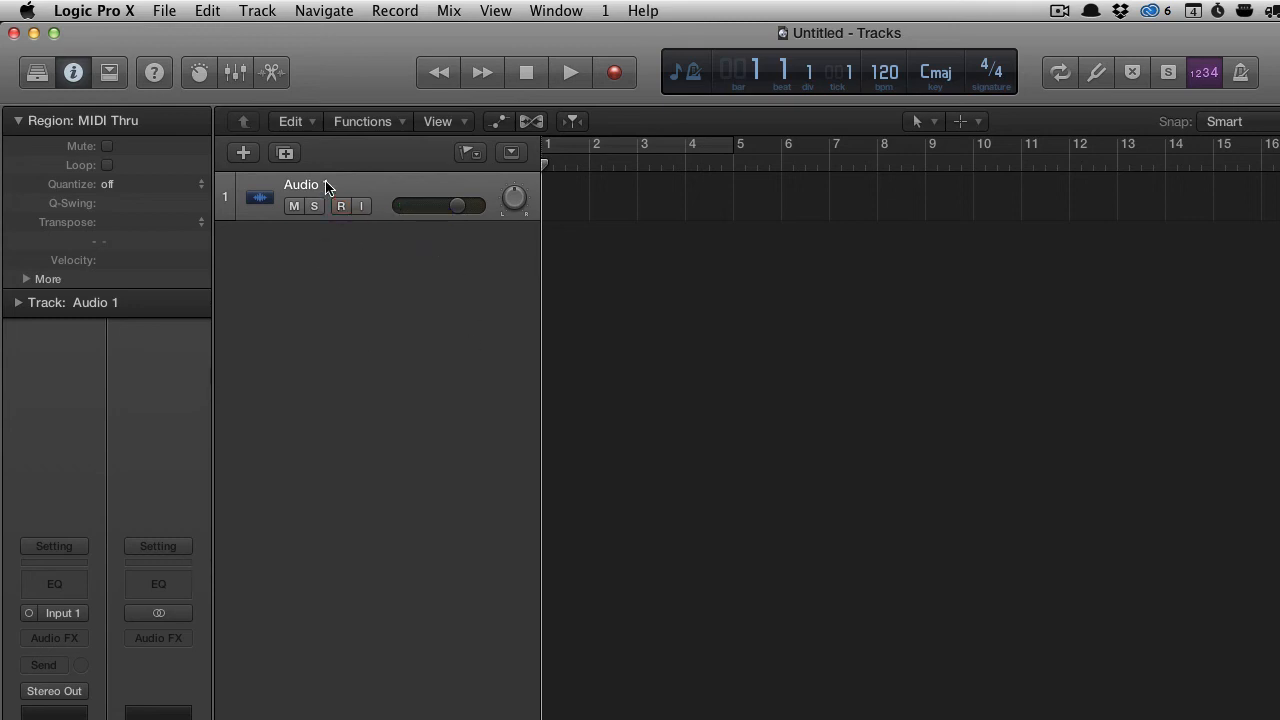
Rename the Audio 1 track to 'Guitar' and select it
double_click(305, 184)
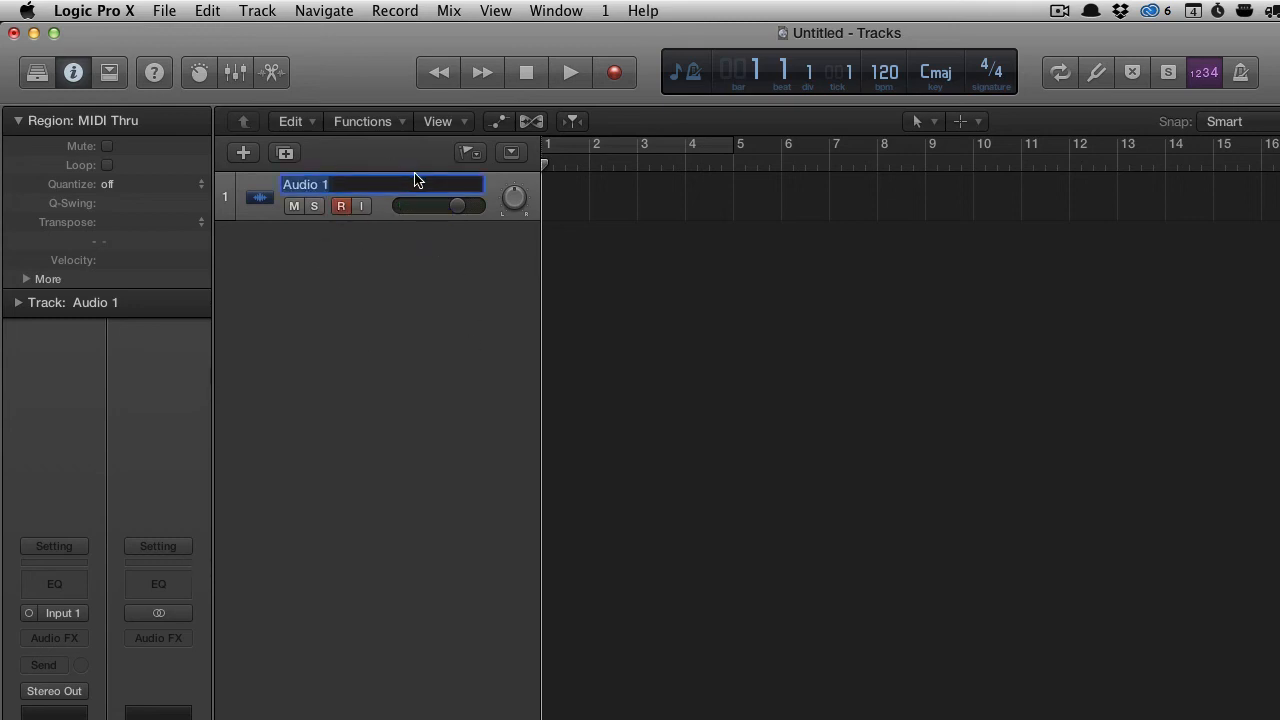
mouse_move(416, 180)
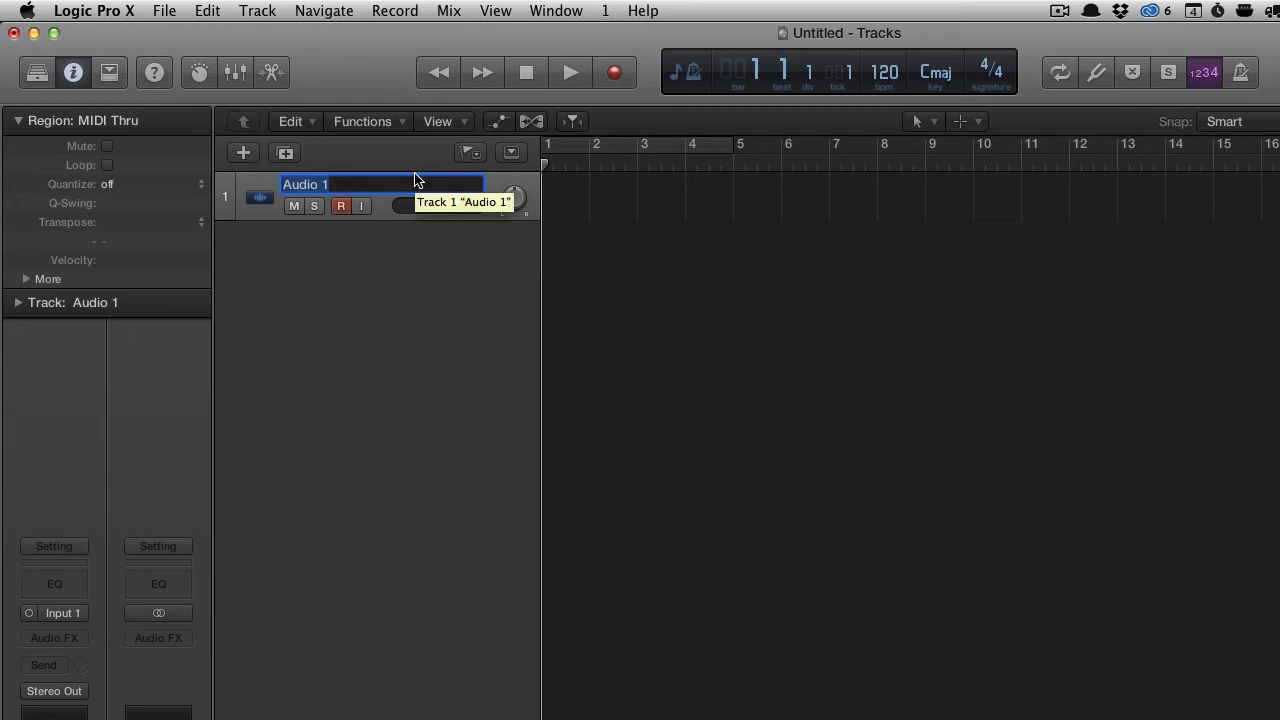
type("Guitar")
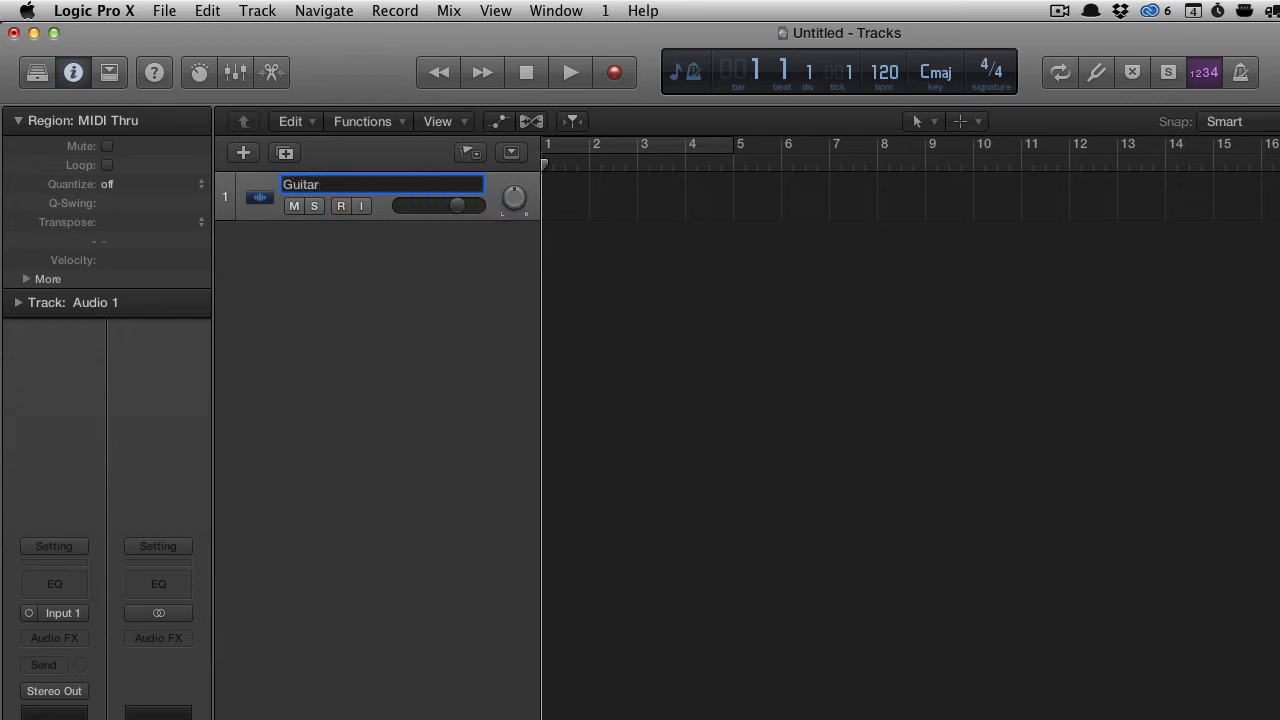
key("Return")
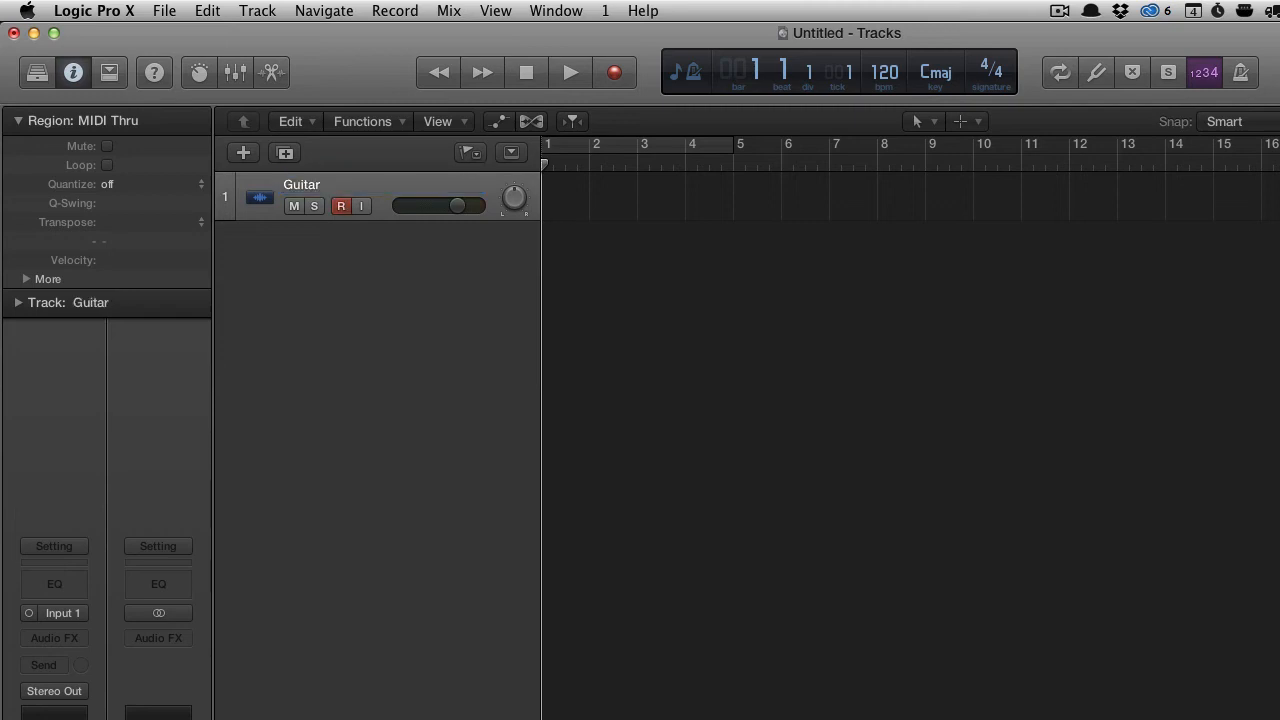
left_click(341, 206)
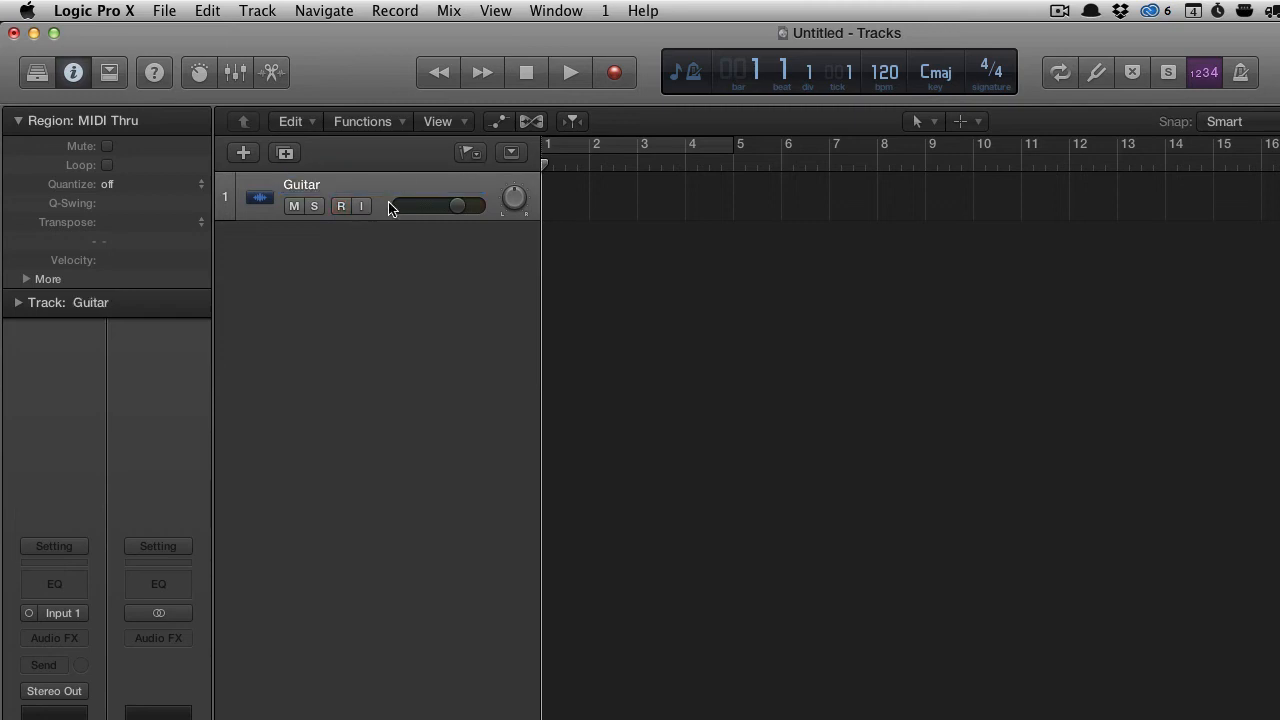
mouse_move(391, 208)
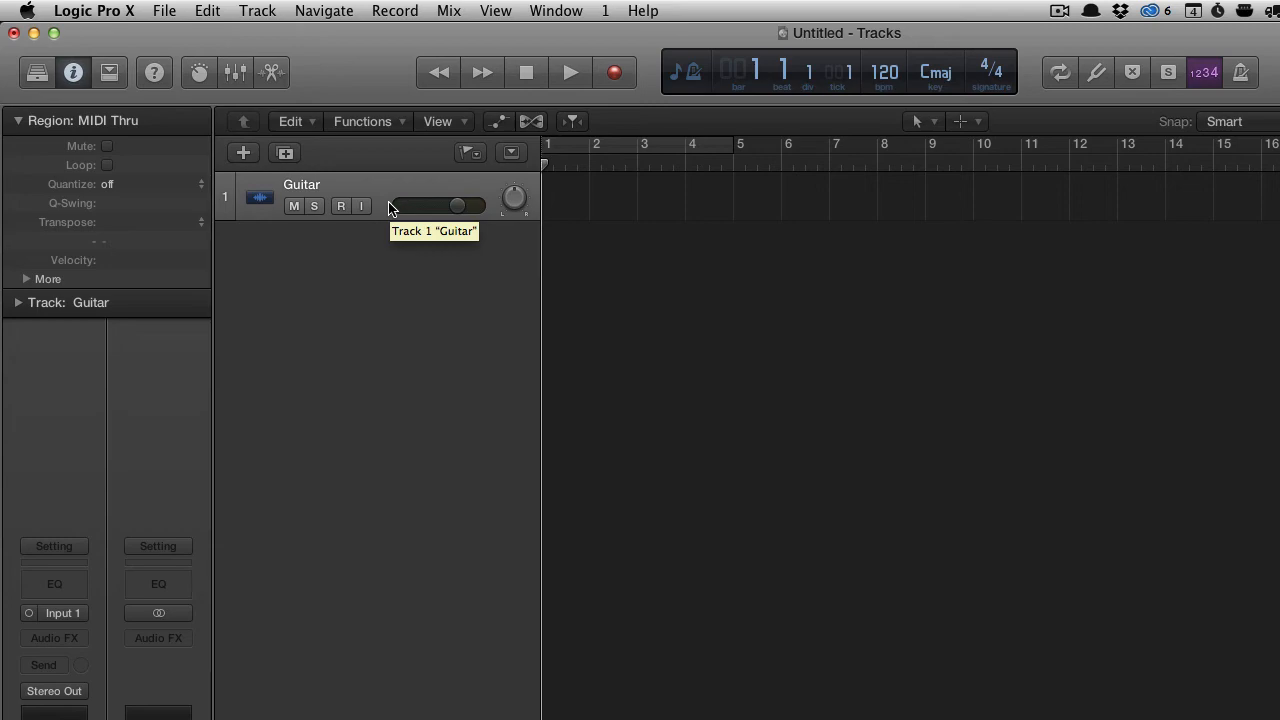
left_click(340, 206)
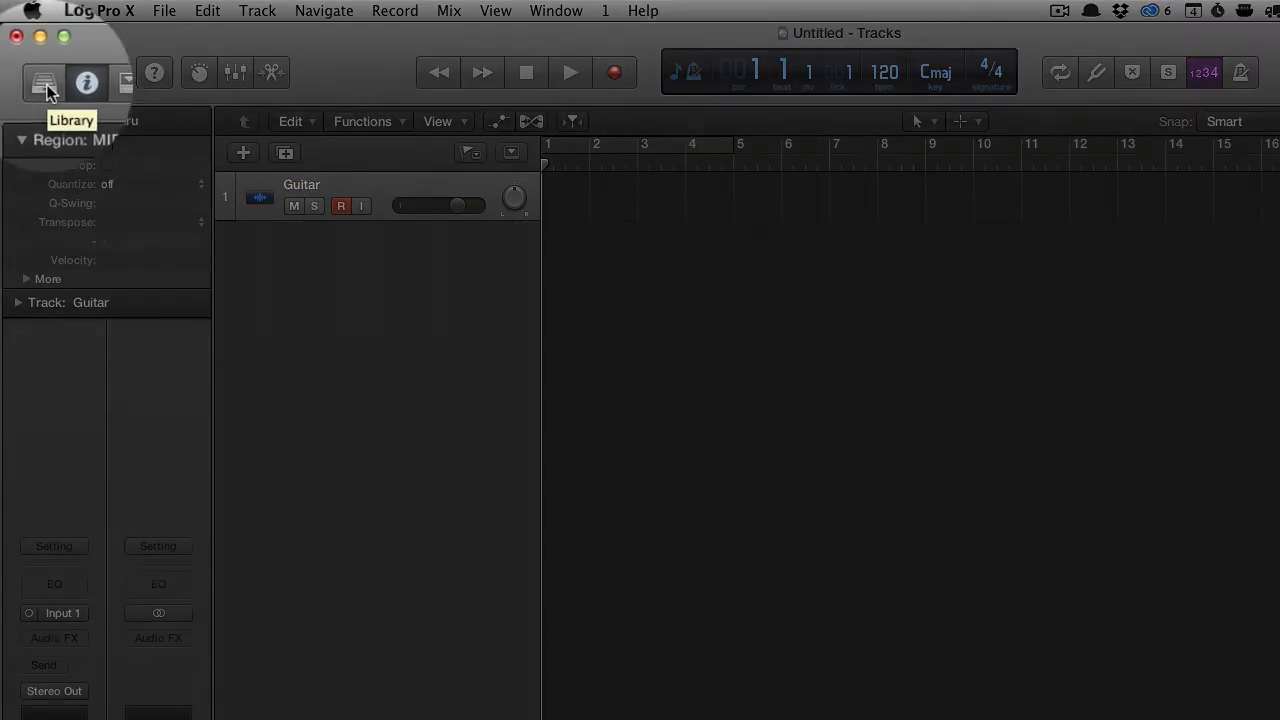
Load the Acoustic Guitar > Natural Strum patch from the Library, then hide the Library
left_click(37, 73)
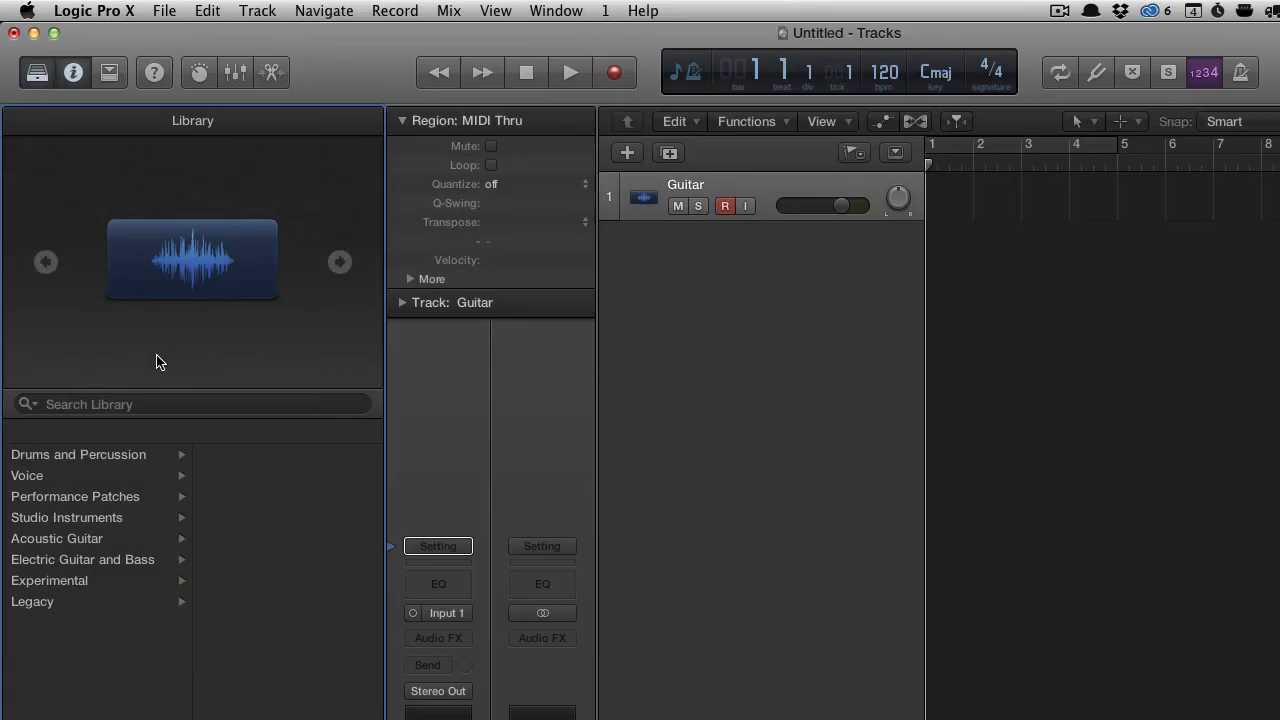
left_click(56, 538)
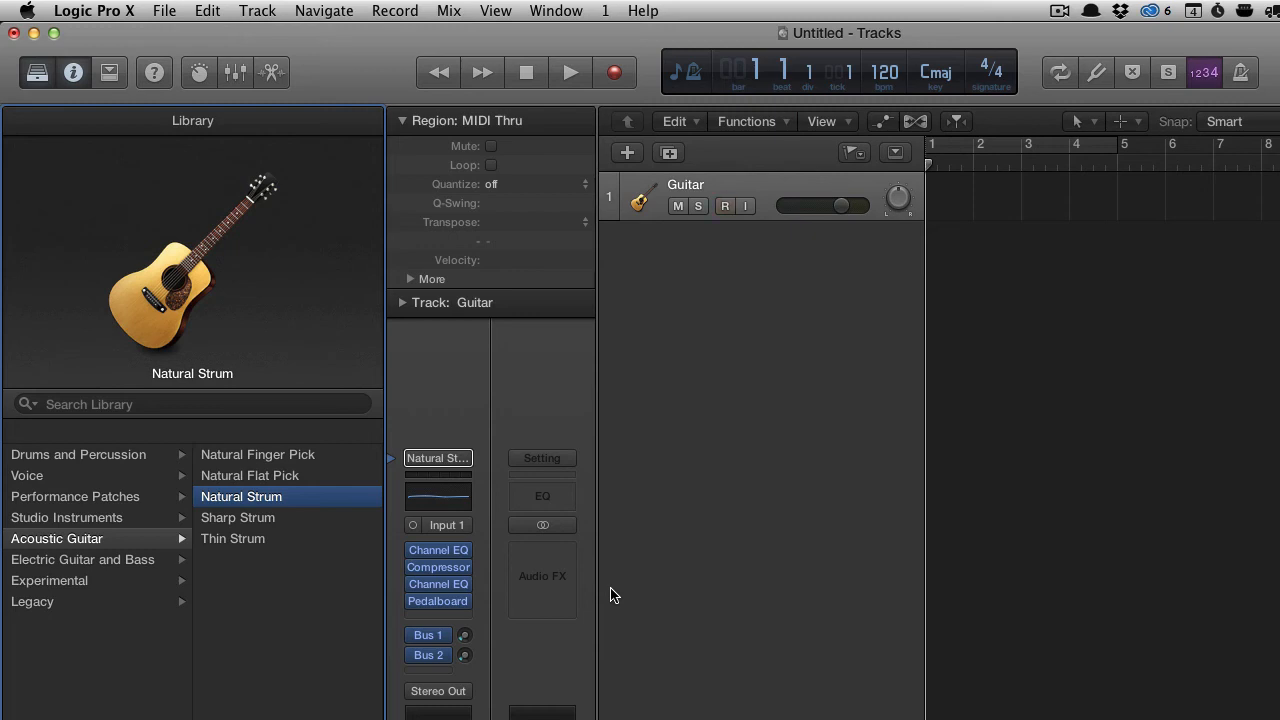
left_click(721, 206)
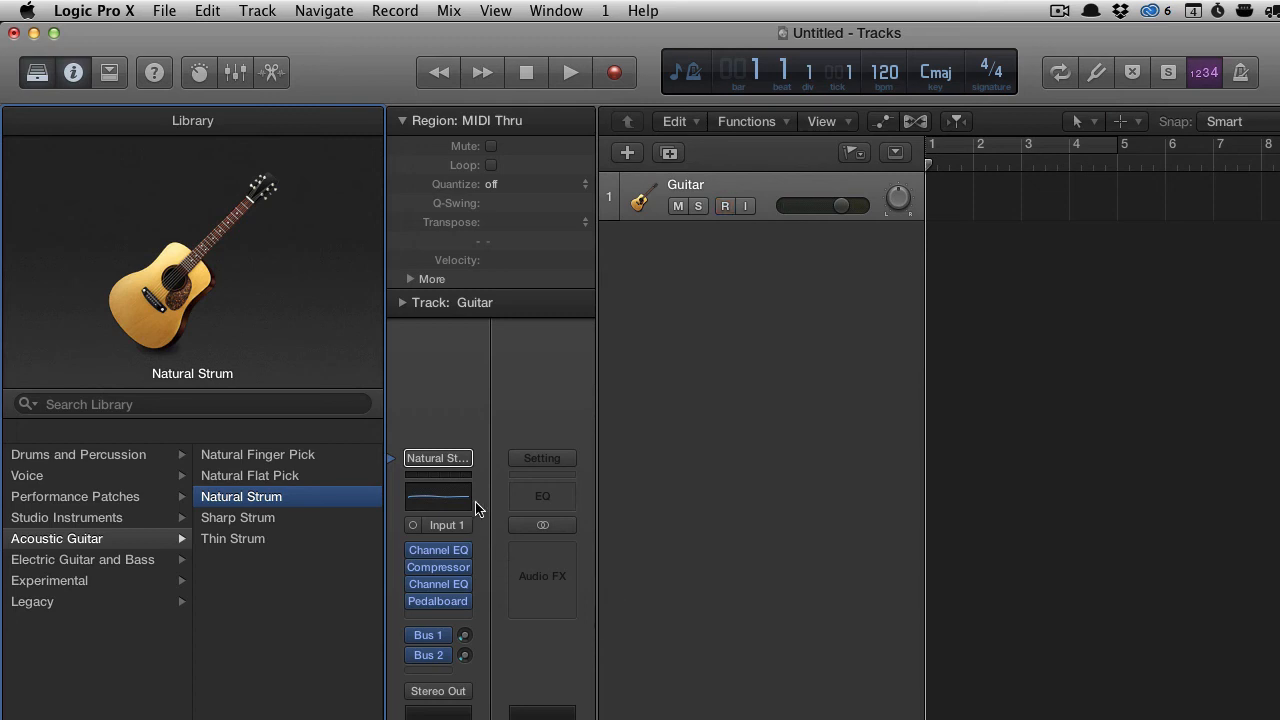
left_click(38, 71)
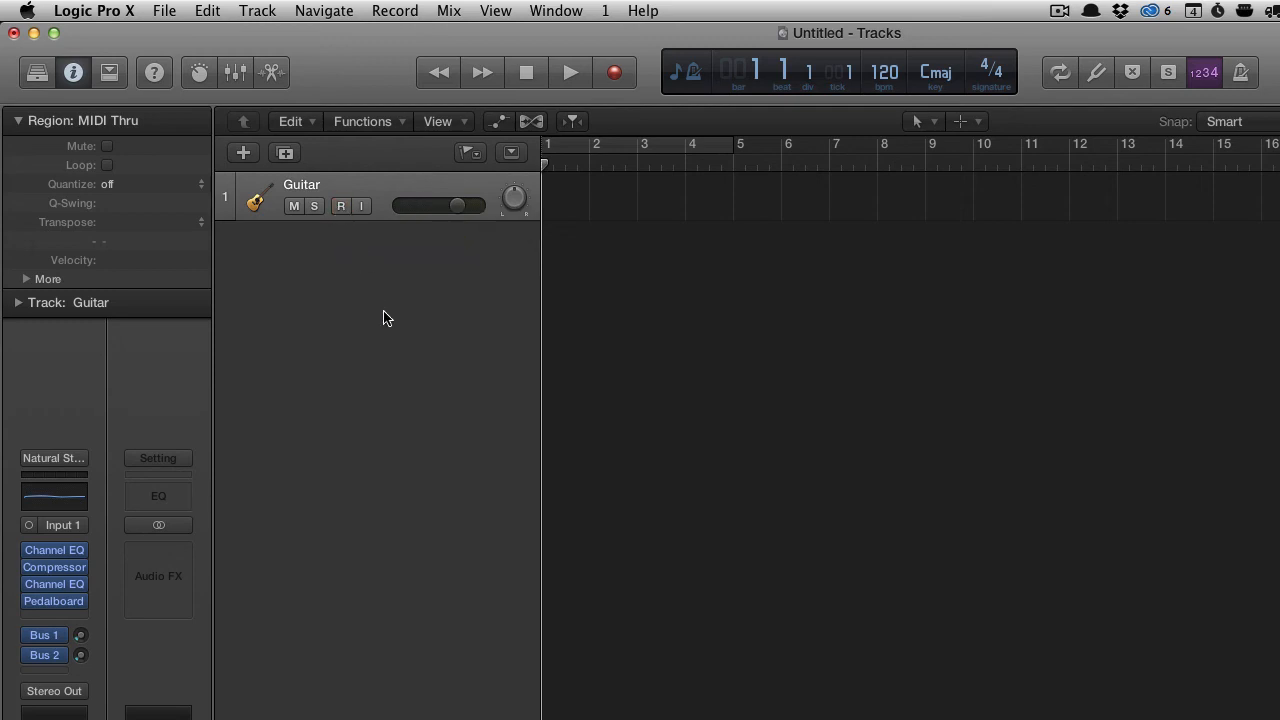
mouse_move(616, 273)
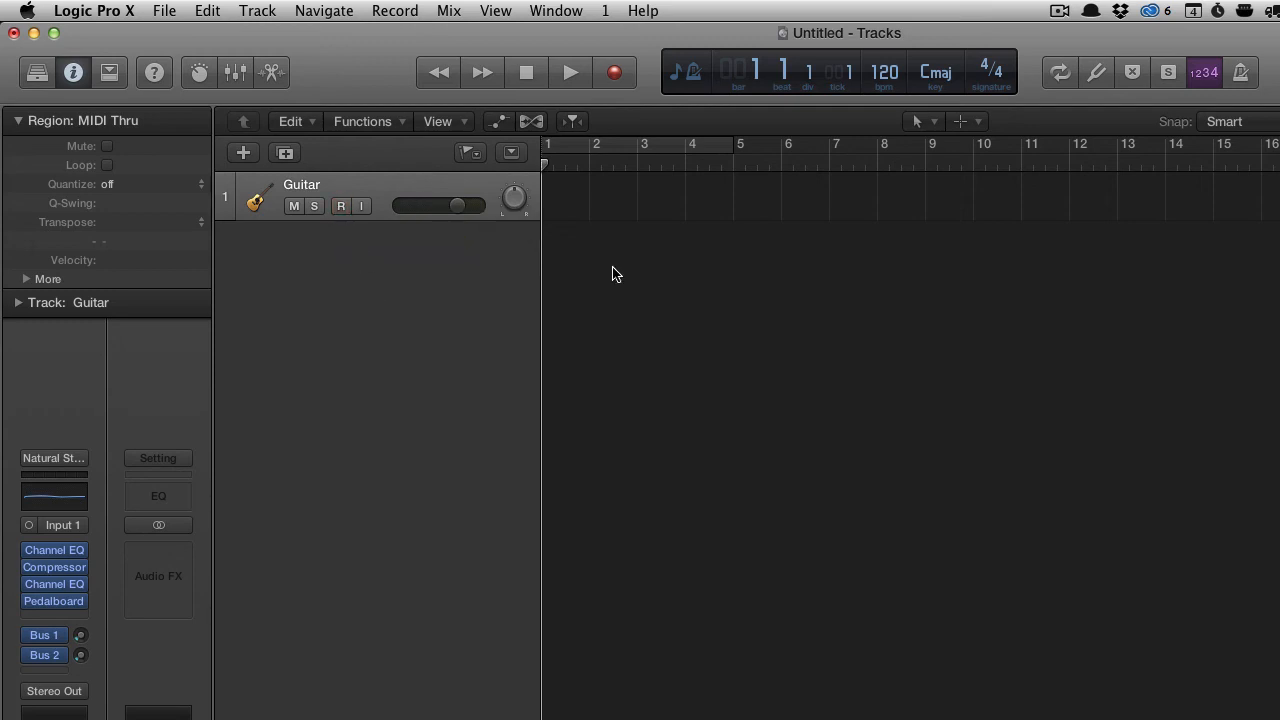
Record a Guitar#01 take spanning bars 1 to 4 on the Guitar track
left_click(340, 205)
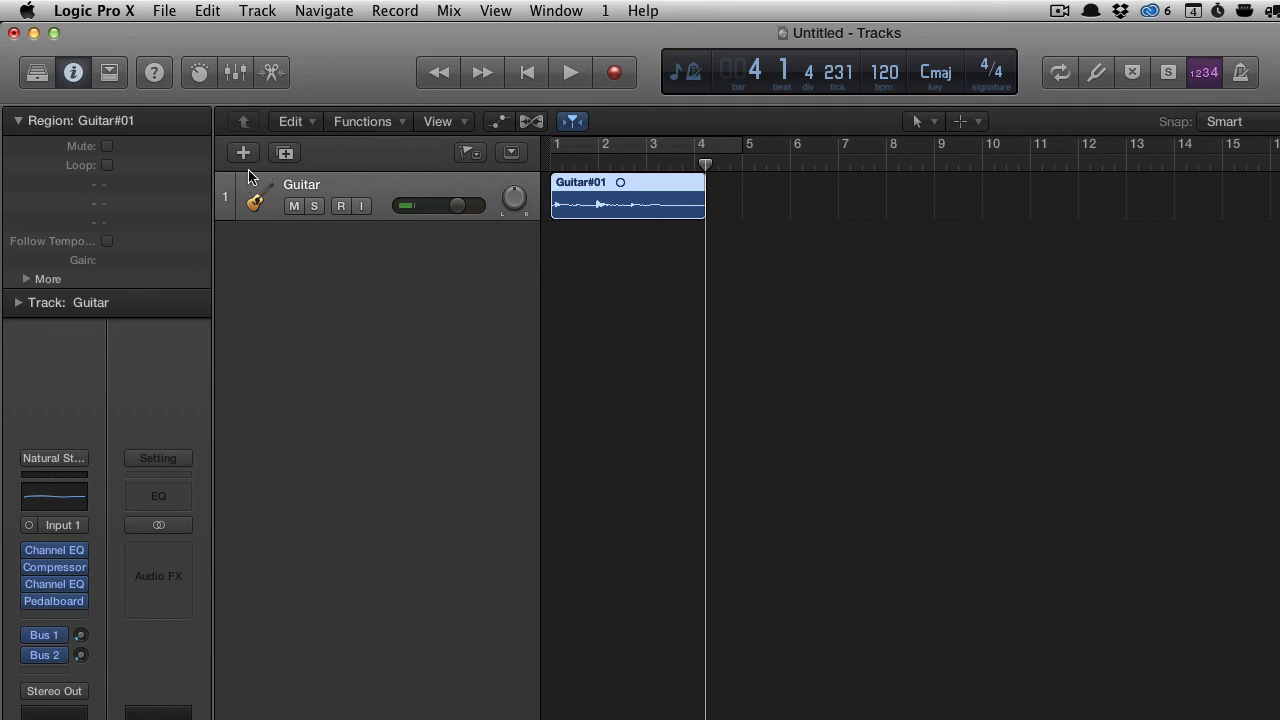
left_click(242, 152)
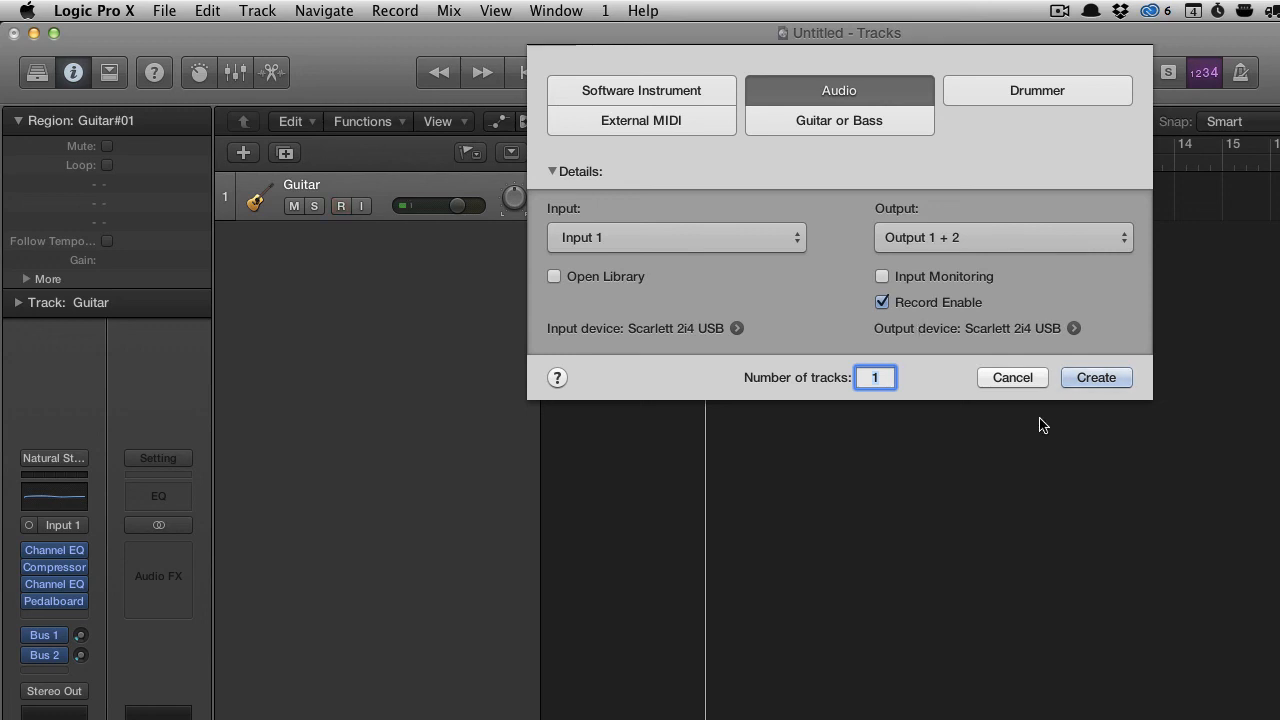
left_click(1096, 377)
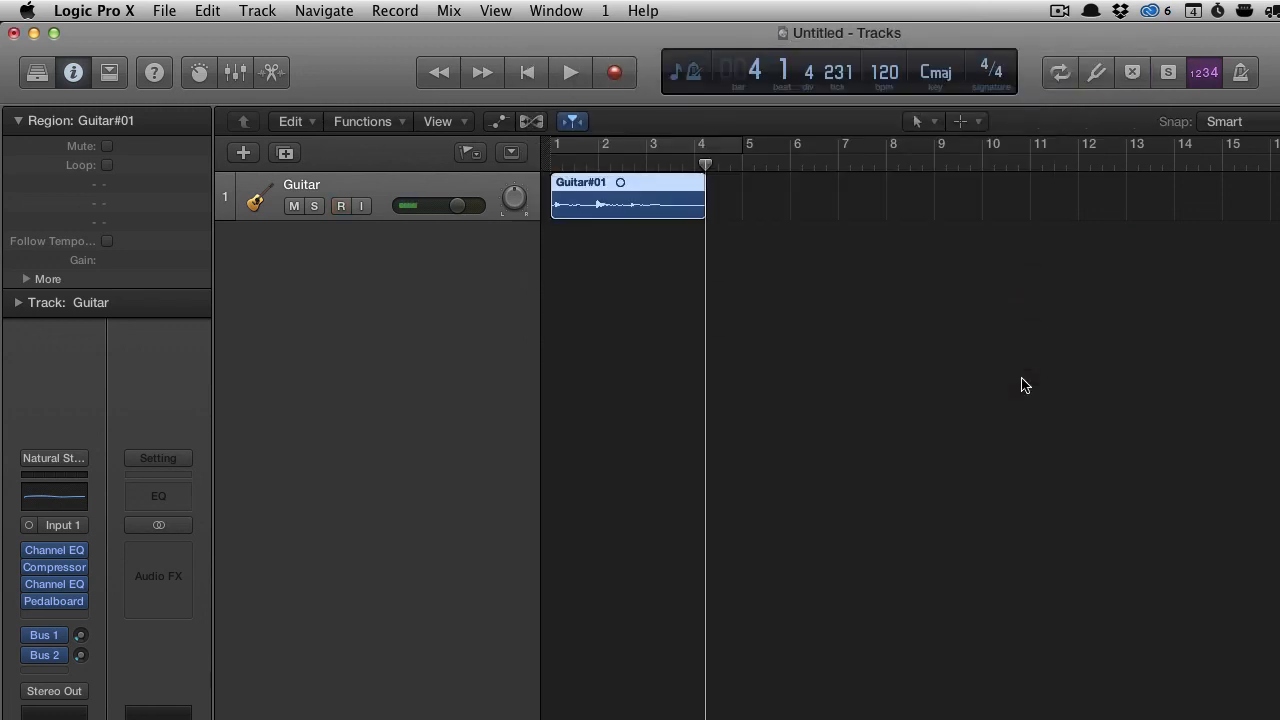
left_click(340, 206)
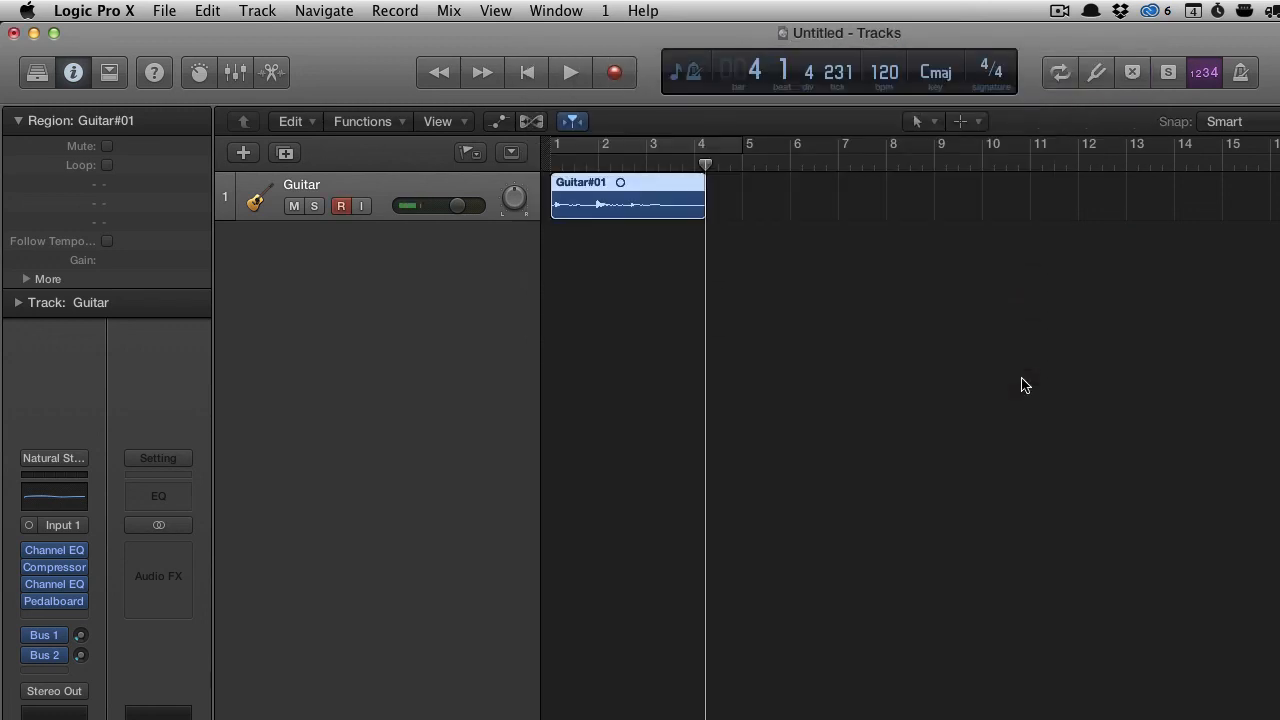